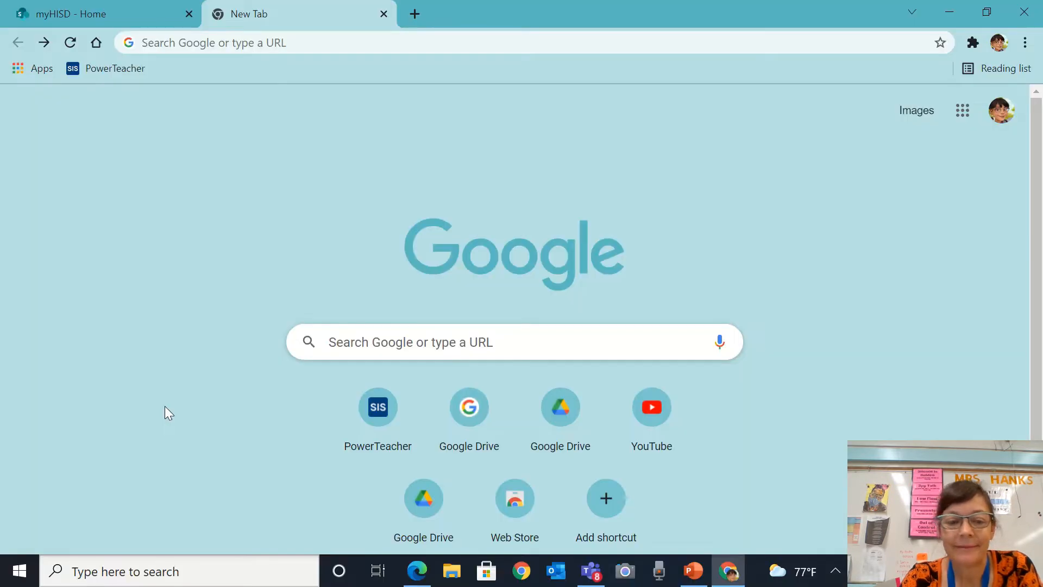
pyautogui.moveTo(468, 419)
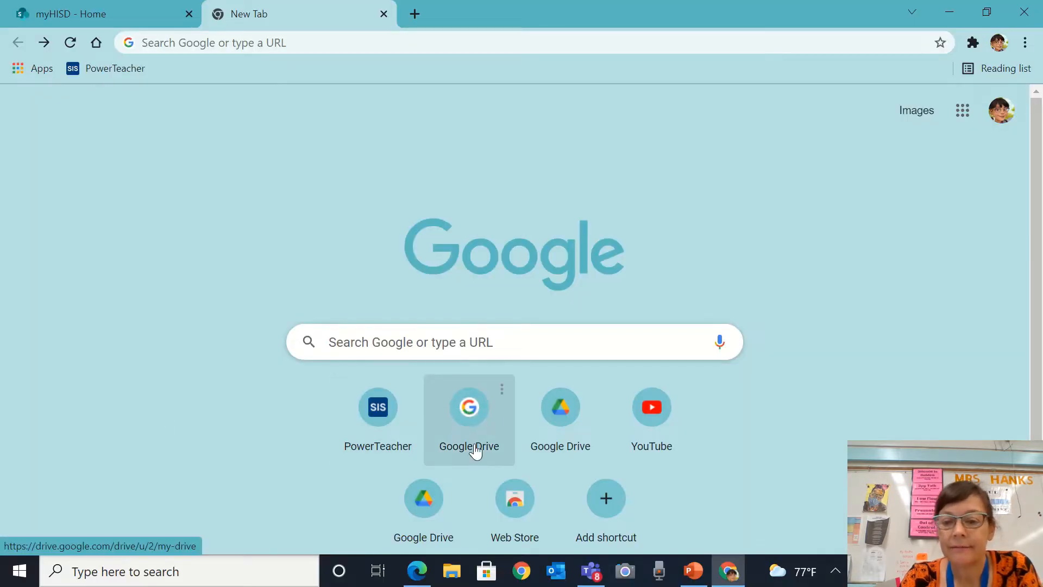
pyautogui.moveTo(561, 419)
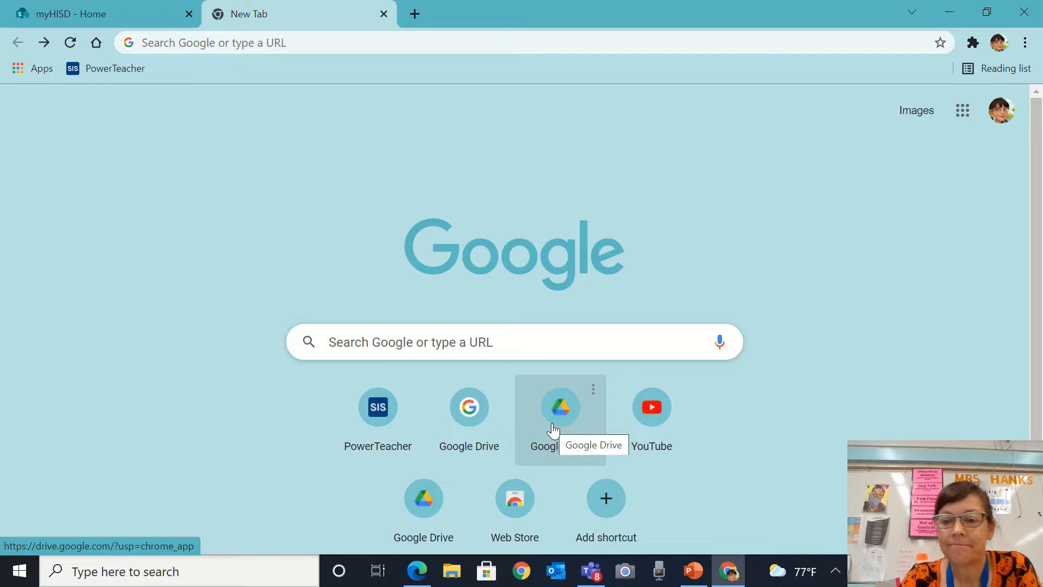
# - Go to My Drive and show the New menu's extra file types, including Google Drawings
pyautogui.click(560, 407)
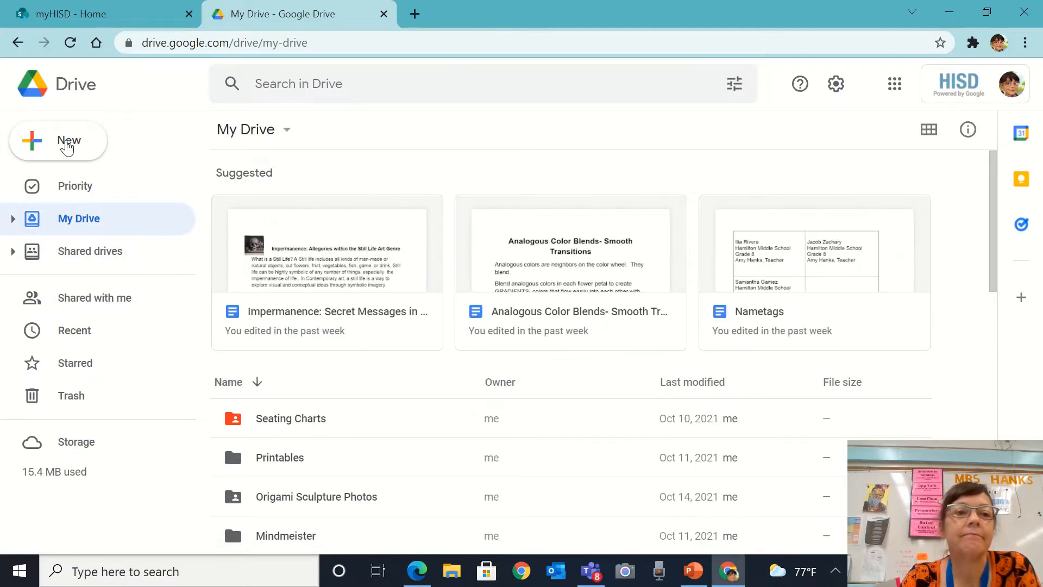
pyautogui.click(58, 140)
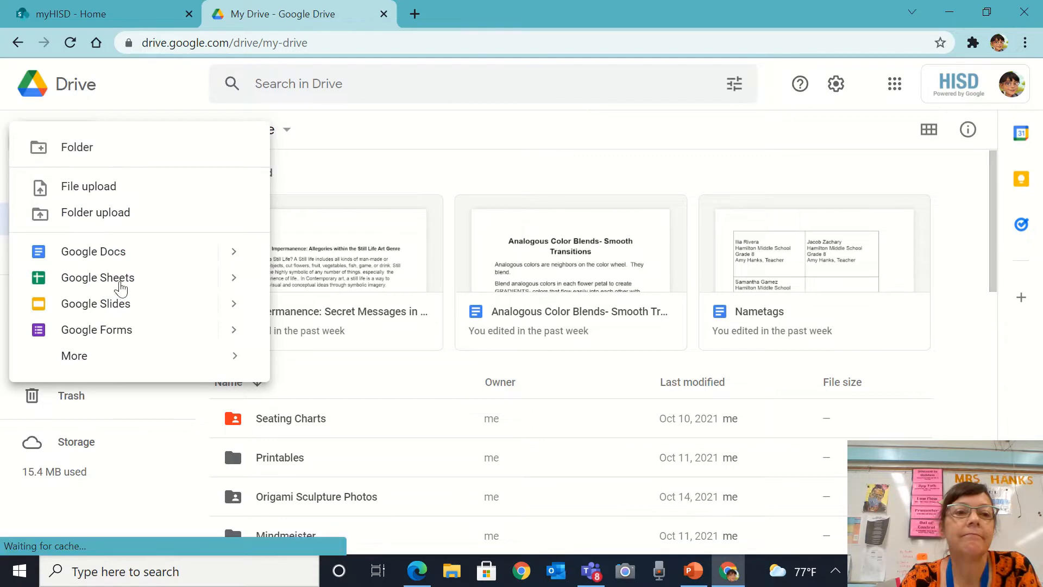
pyautogui.click(75, 355)
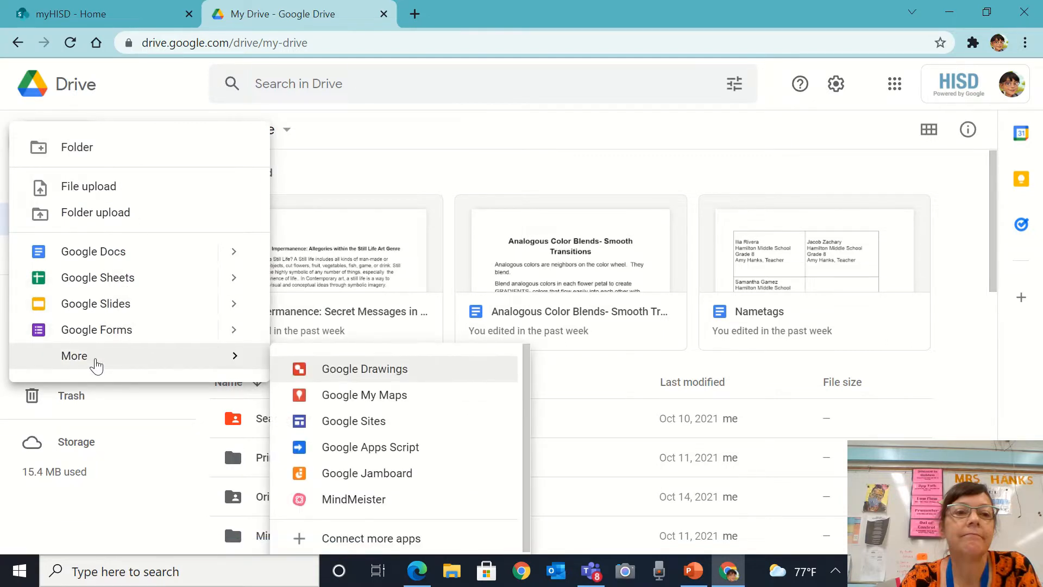
pyautogui.moveTo(318, 375)
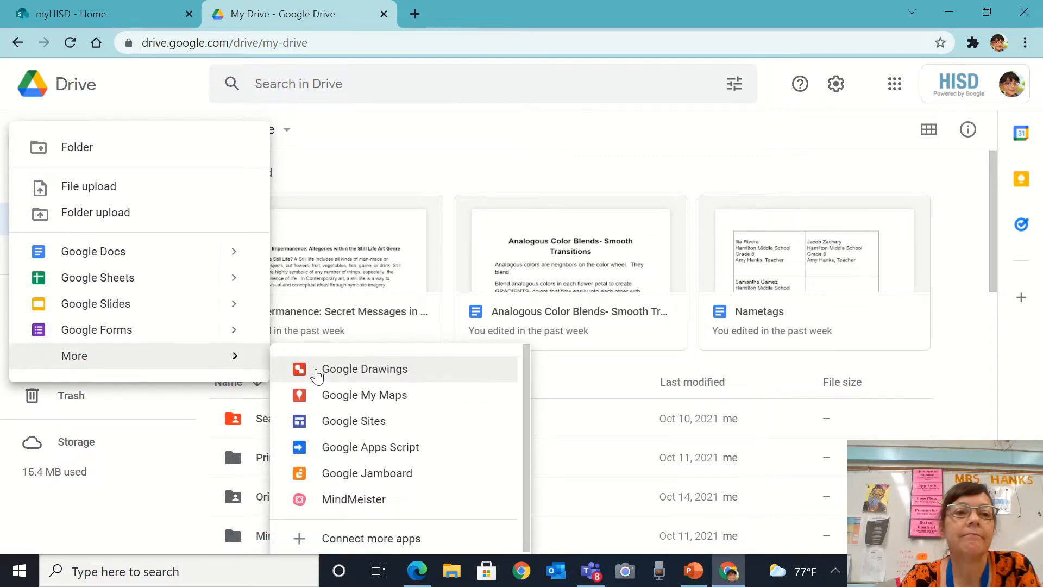
# - Create a blank Google Drawing and rename it 'Your Name 1'
pyautogui.click(365, 368)
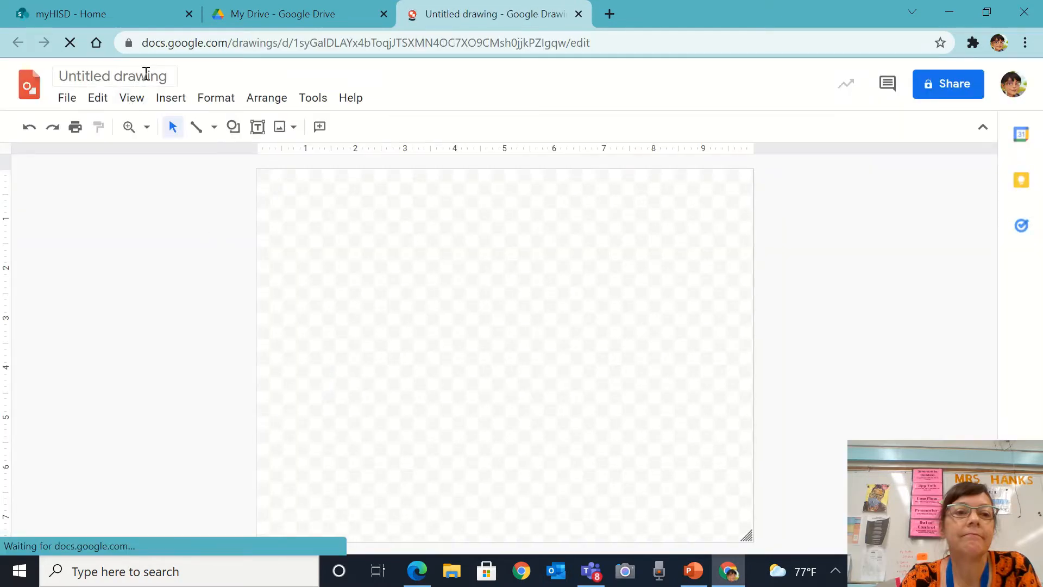
pyautogui.click(113, 76)
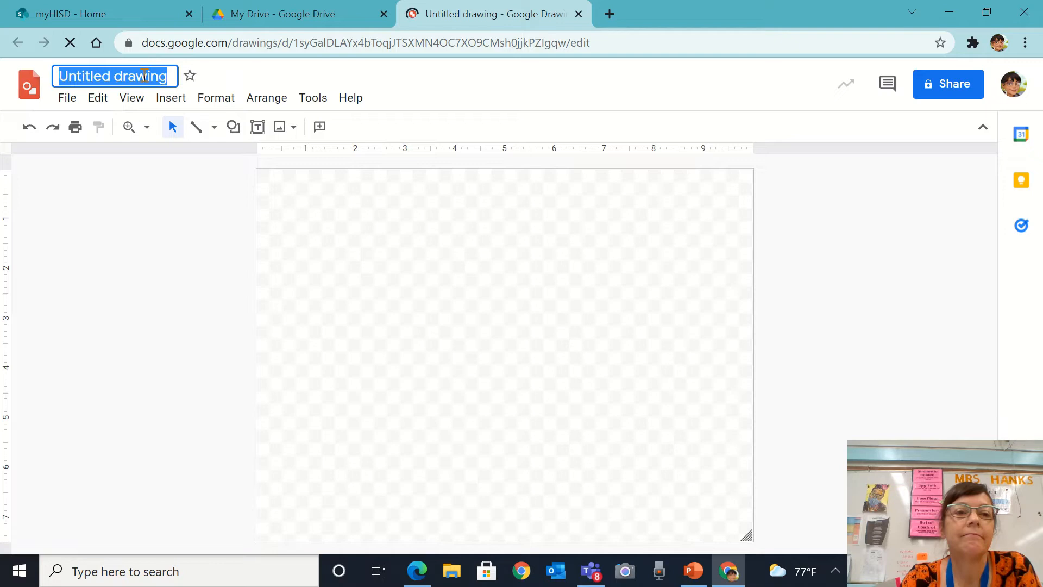
pyautogui.write('Your Name')
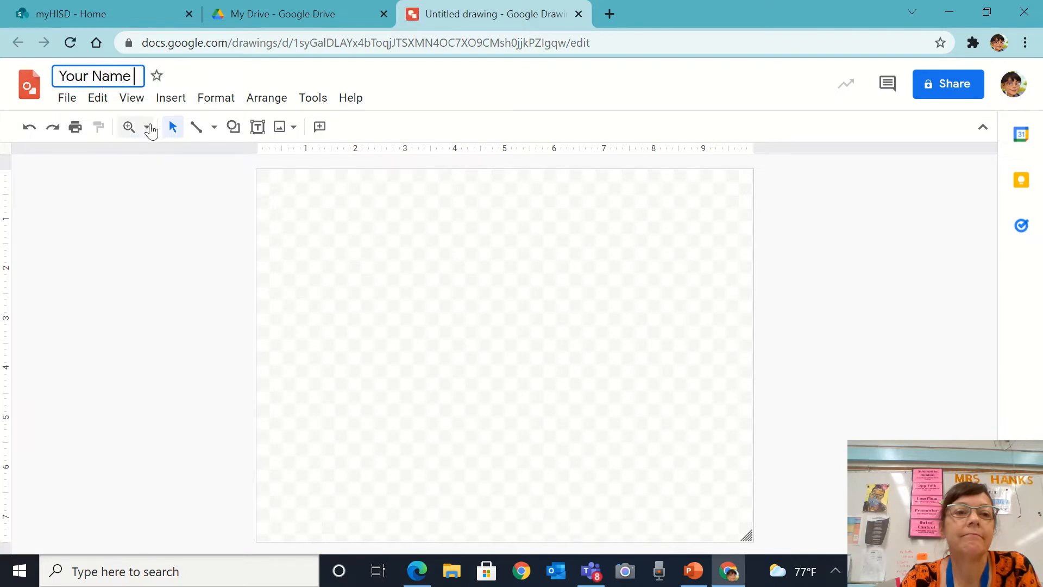
pyautogui.write('1')
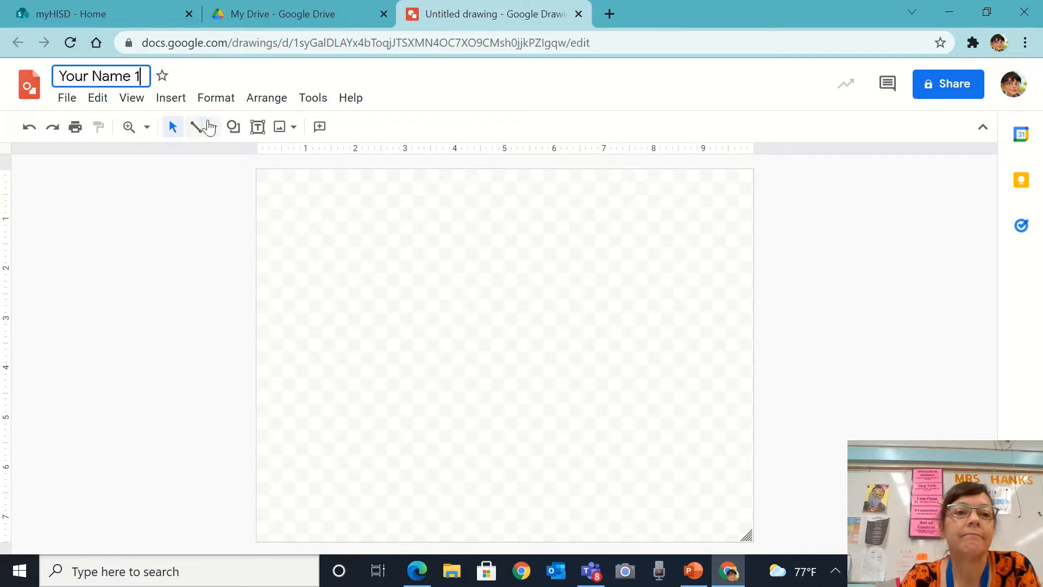
pyautogui.click(214, 127)
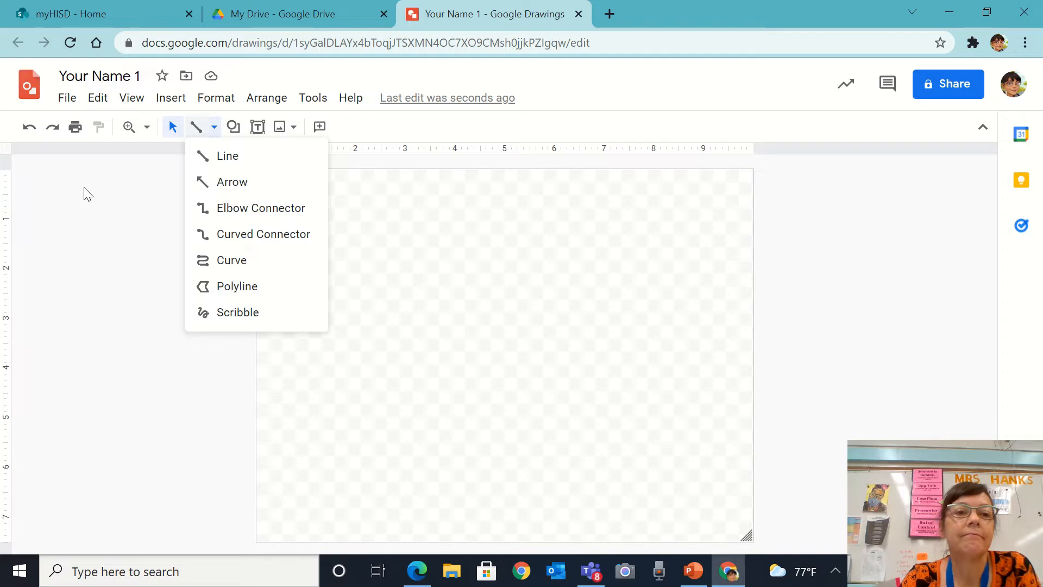
pyautogui.moveTo(109, 152)
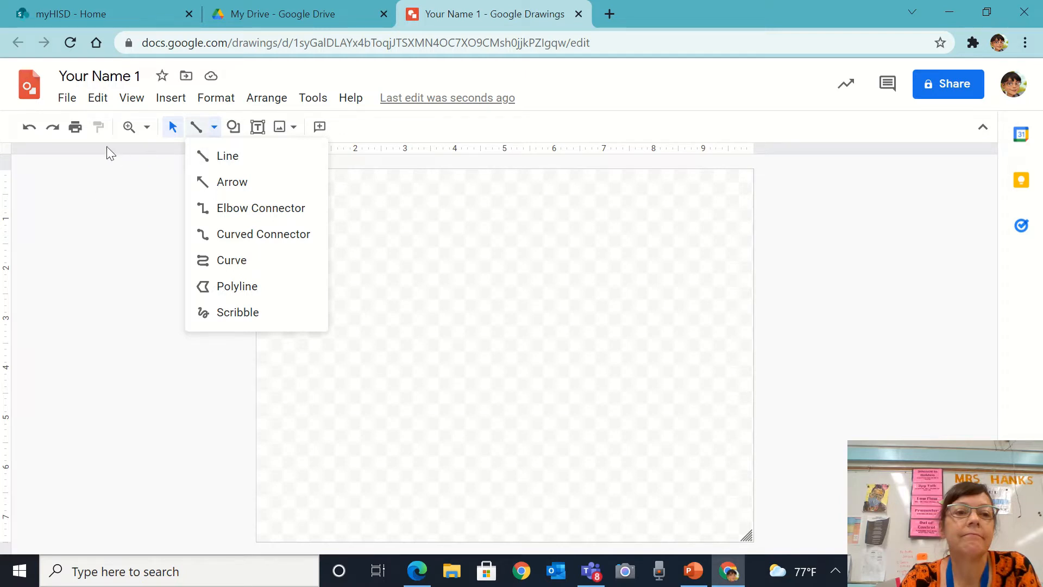
pyautogui.moveTo(75, 127)
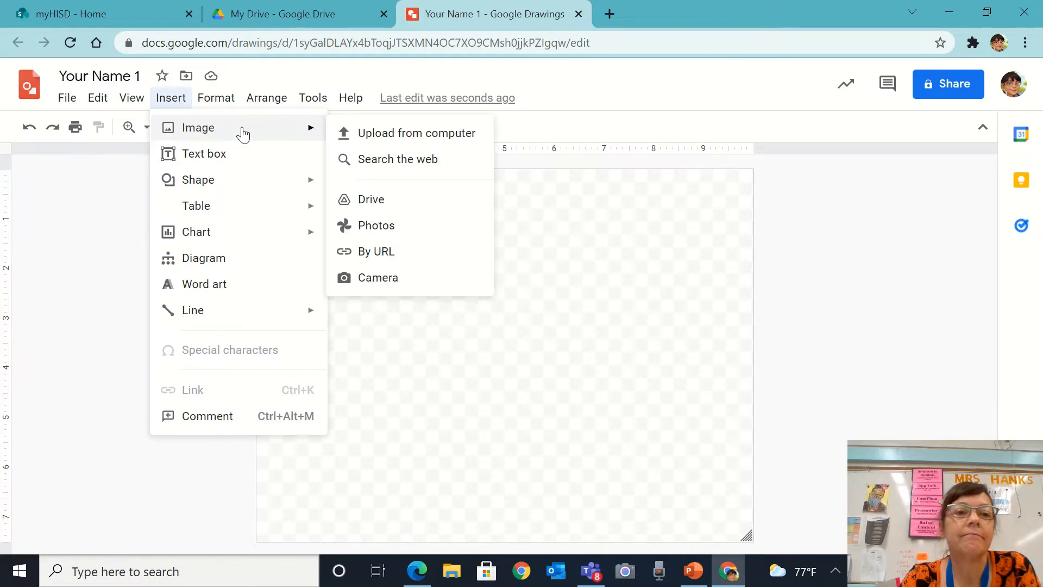
# - Web-search images for 'piet mondrian paintings' and insert the red, yellow and blue grid painting
pyautogui.click(398, 159)
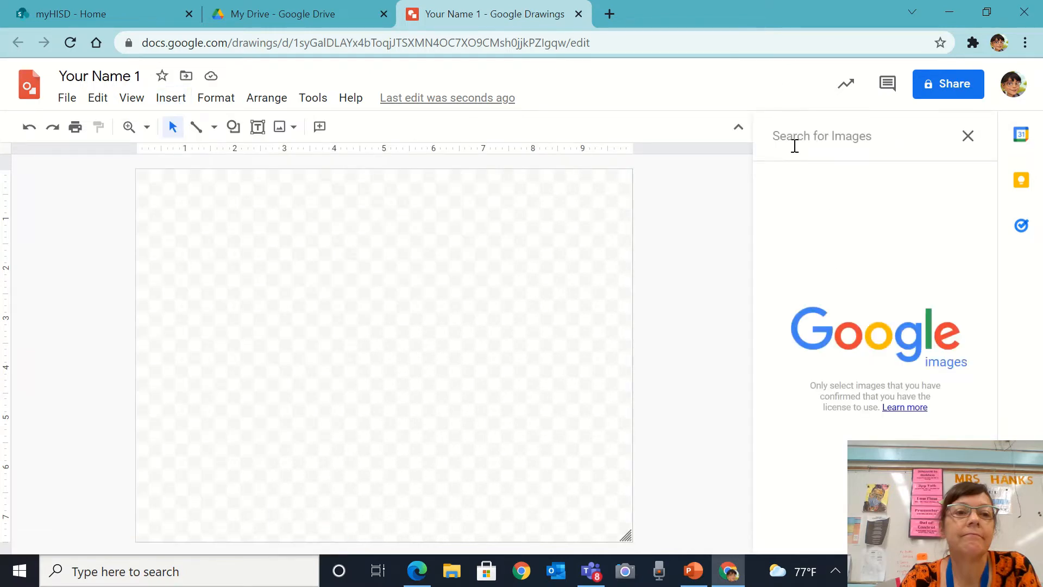
pyautogui.write('piet mond')
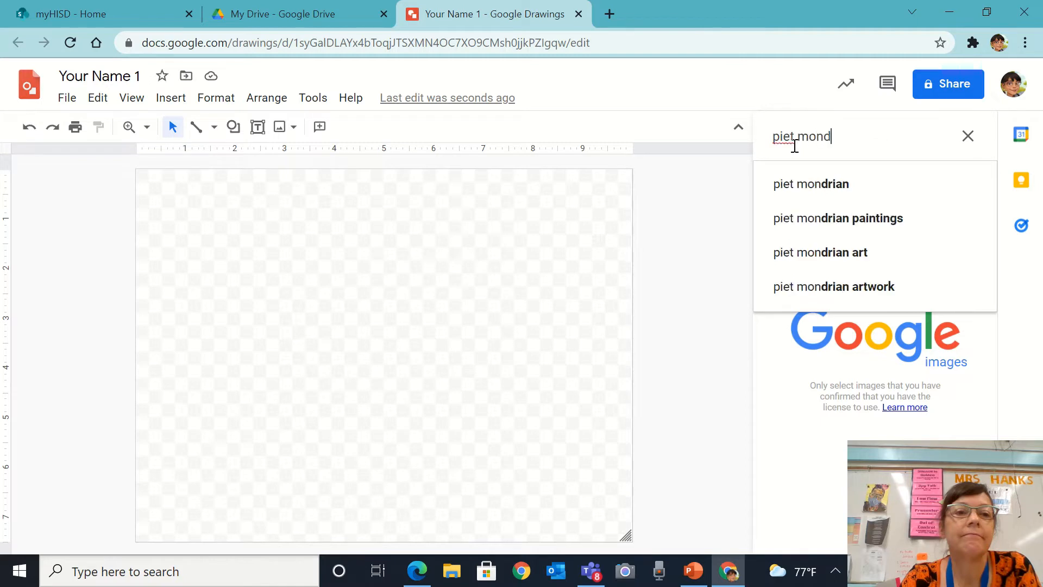
pyautogui.click(810, 184)
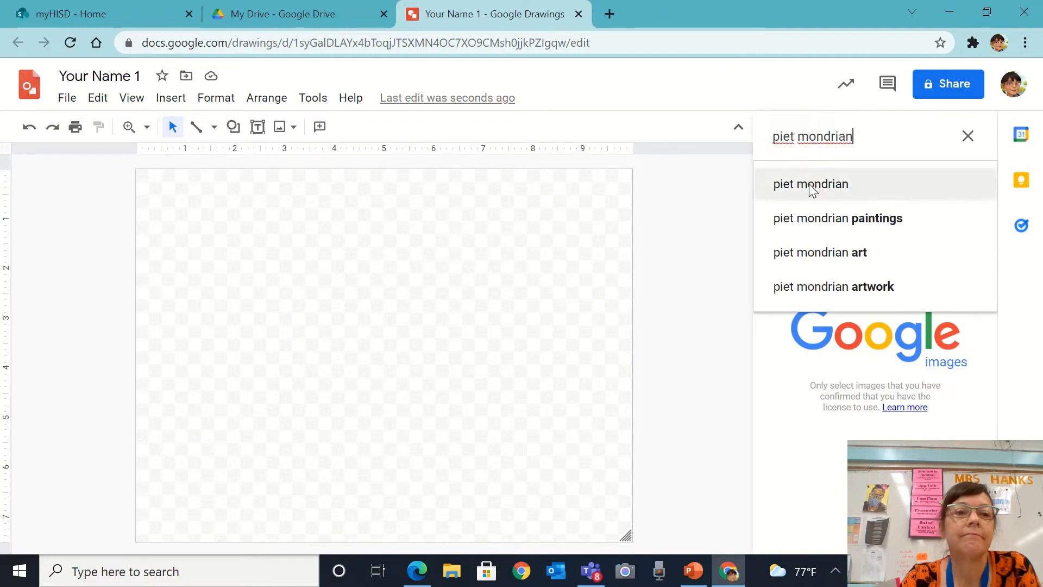
pyautogui.click(837, 218)
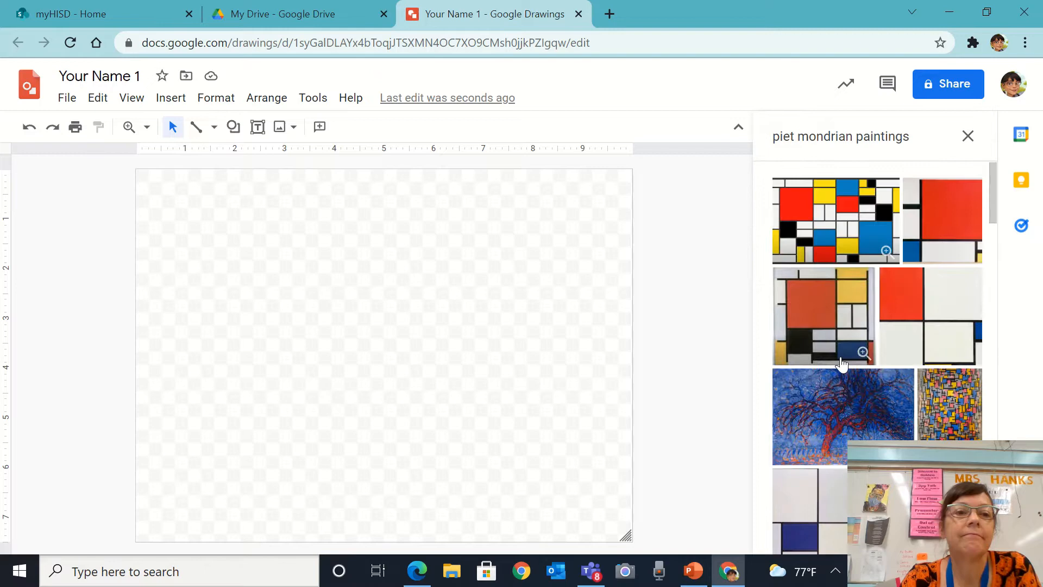
pyautogui.click(834, 219)
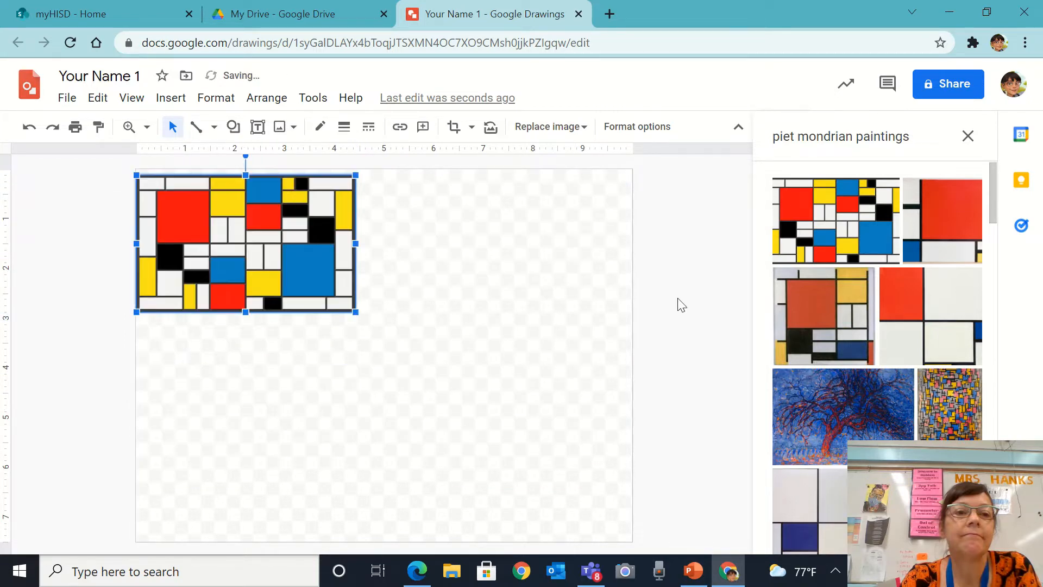
pyautogui.moveTo(947, 404)
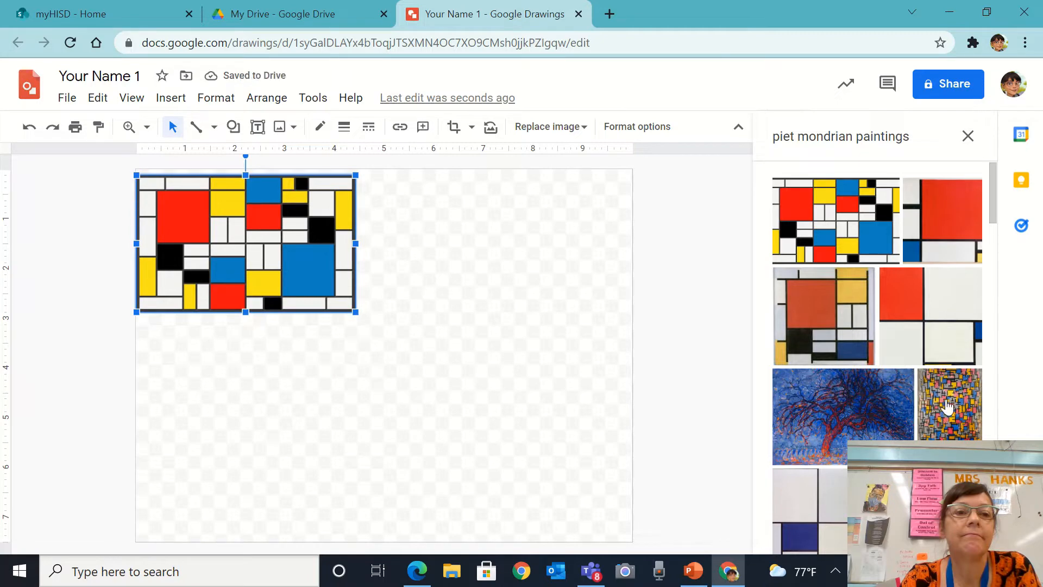
# - Add the tall mosaic Mondrian painting and position it below the grid painting on the left
pyautogui.moveTo(949, 405); pyautogui.dragTo(319, 379)
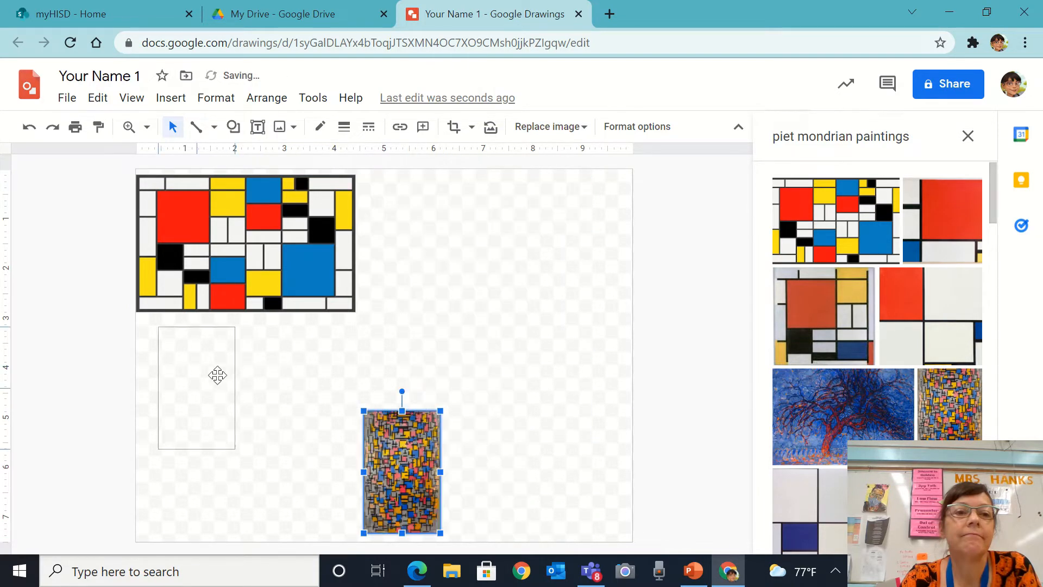
pyautogui.moveTo(401, 466); pyautogui.dragTo(179, 379)
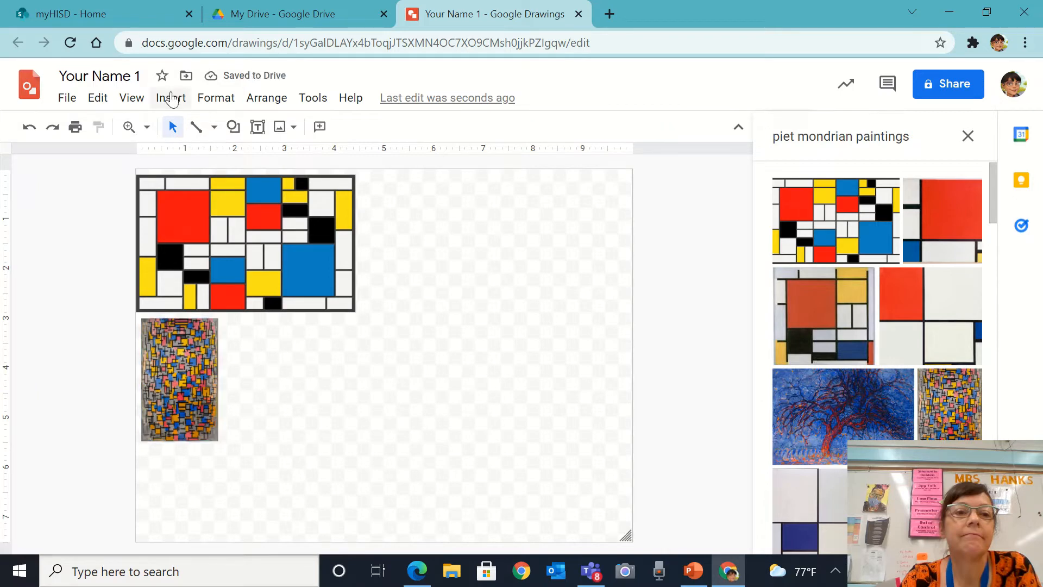
pyautogui.click(170, 98)
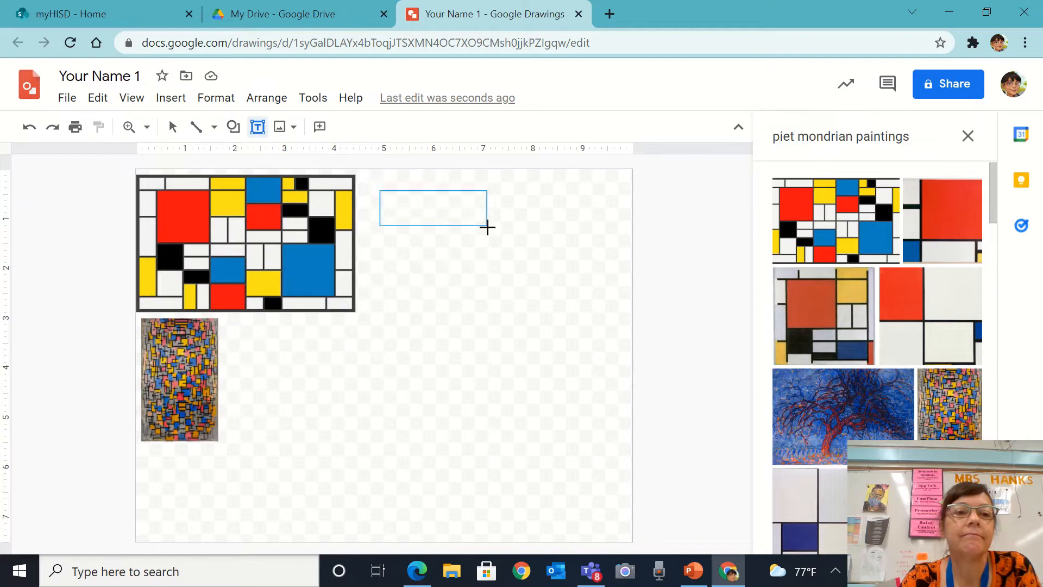
# - Add a 'Piet Mondrian' text label and place it beside the tall mosaic painting
pyautogui.write('Piet')
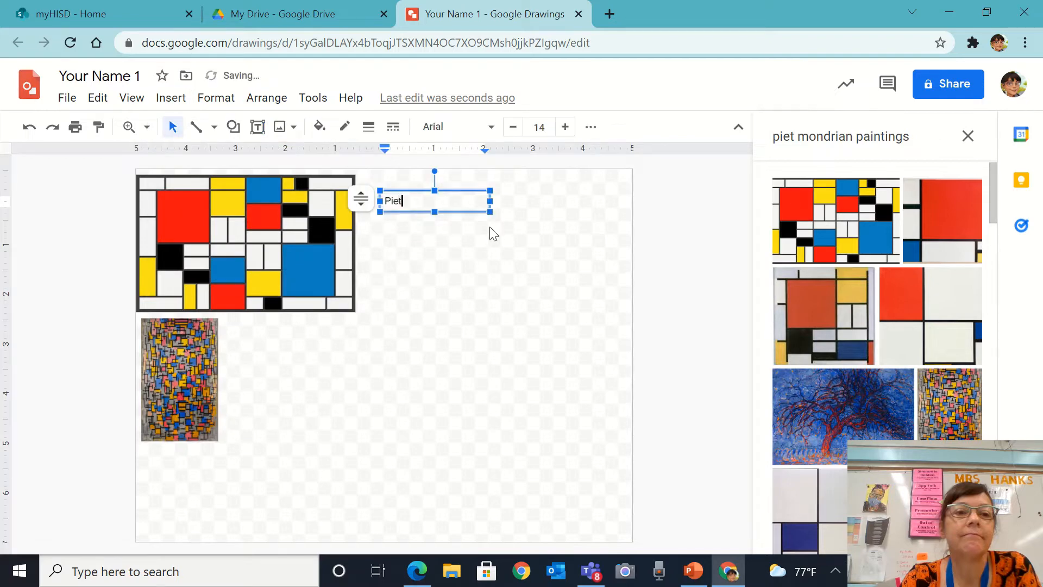
pyautogui.write('Mondrian')
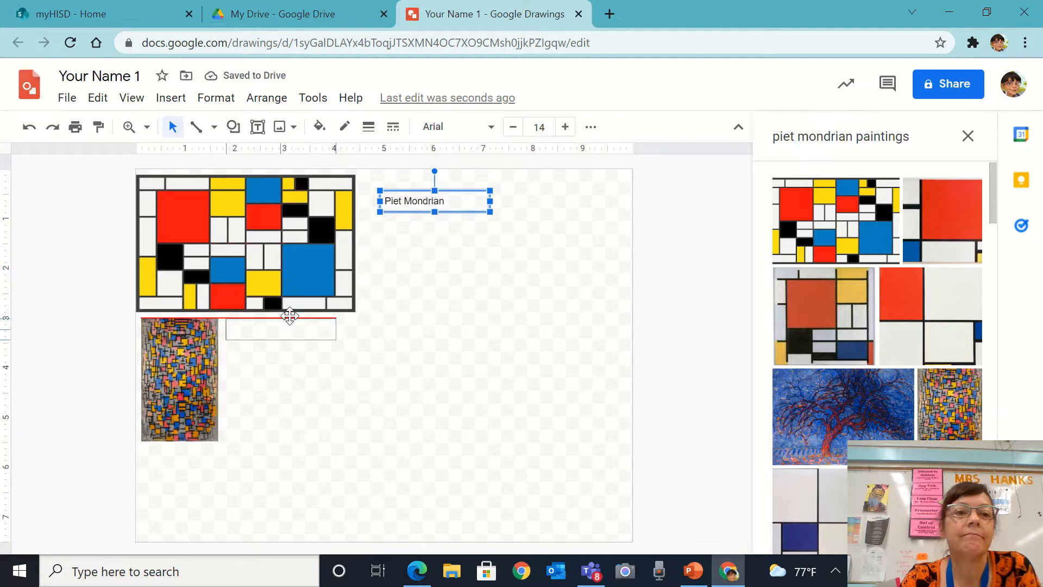
pyautogui.moveTo(432, 201); pyautogui.dragTo(279, 328)
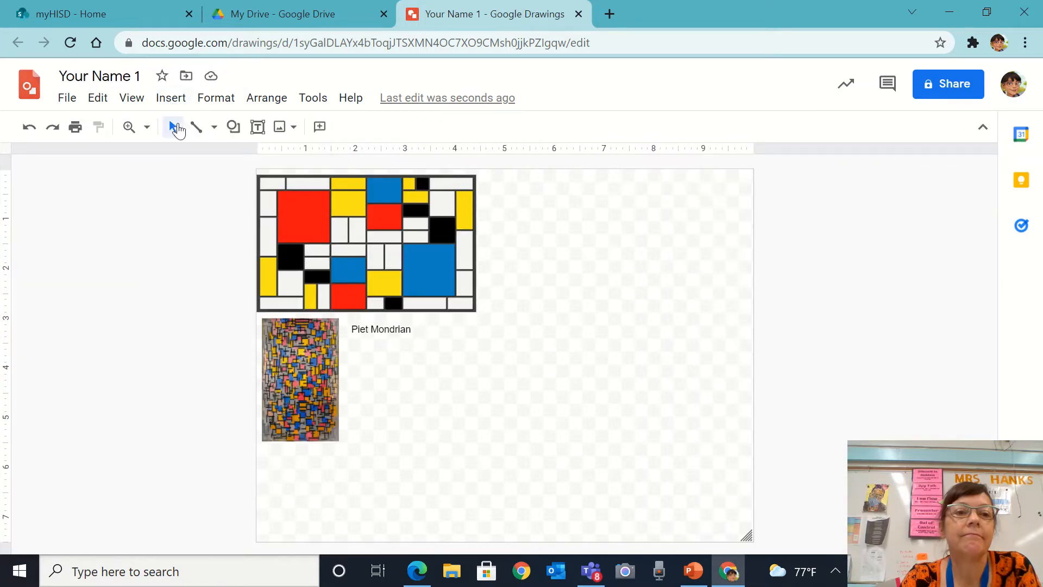
# - Reopen the web image search and search for 'mc escher'
pyautogui.click(266, 98)
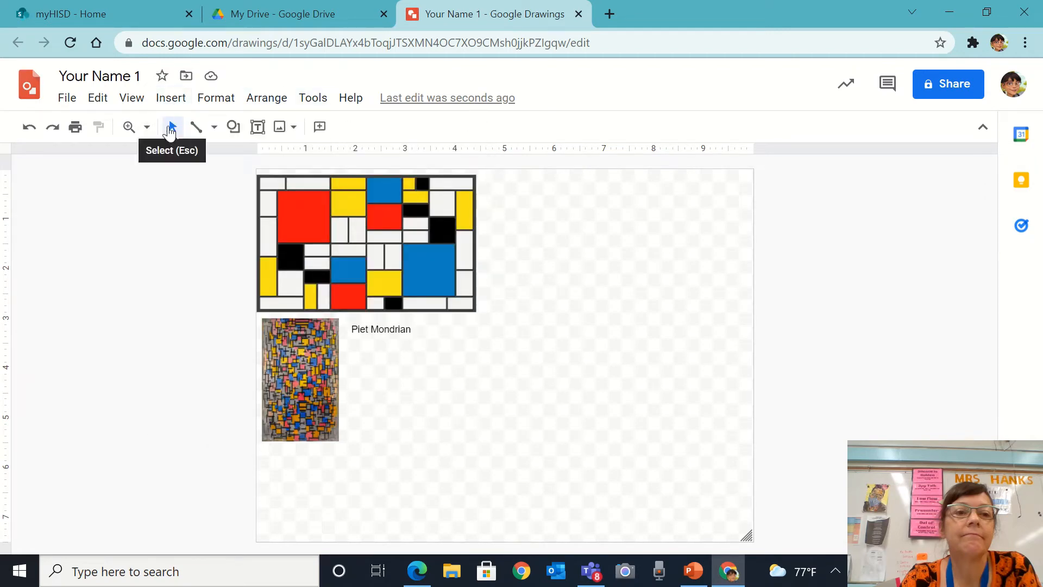
pyautogui.click(170, 98)
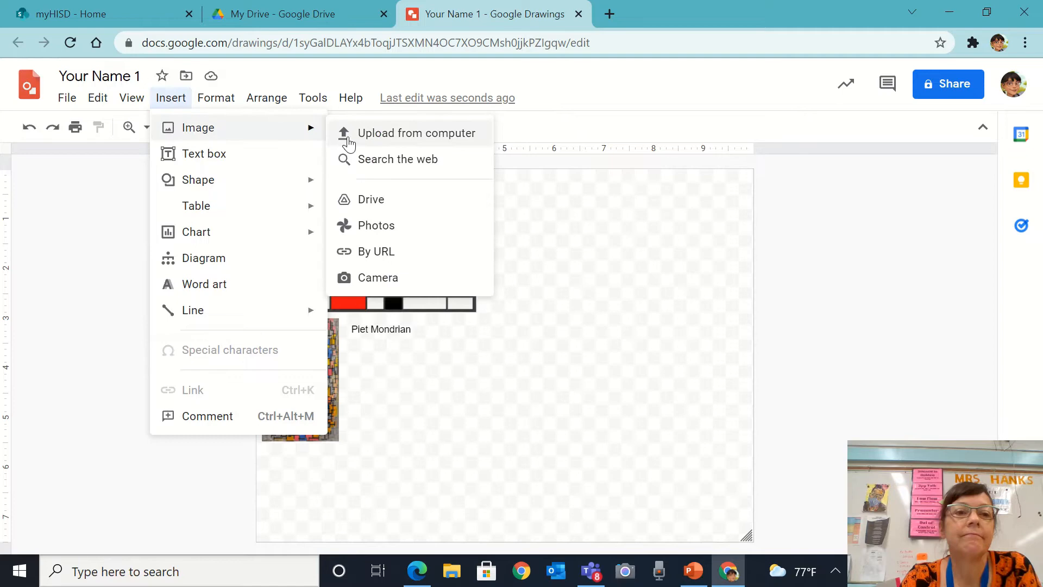
pyautogui.click(397, 159)
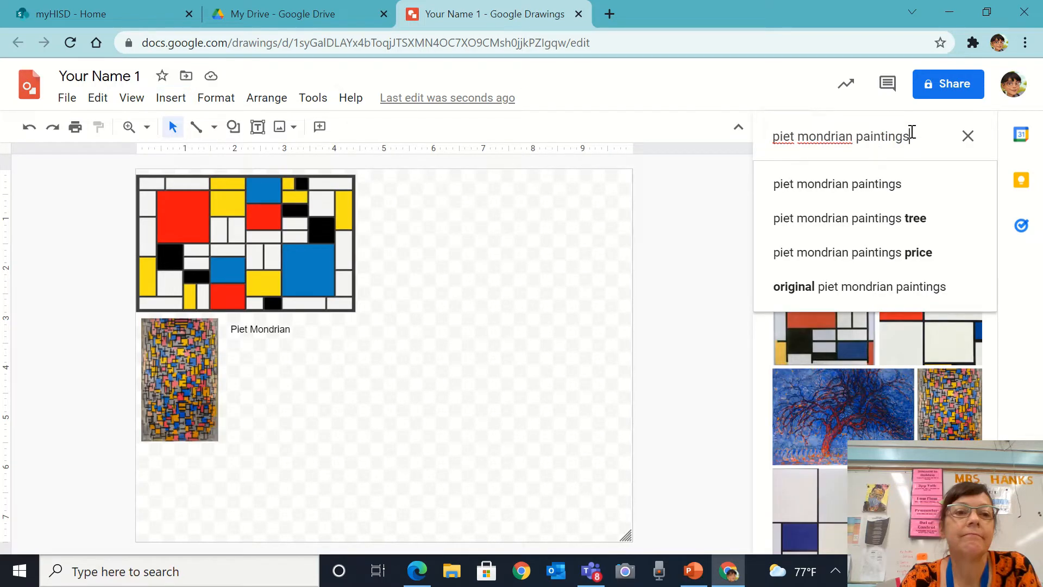
pyautogui.click(968, 135)
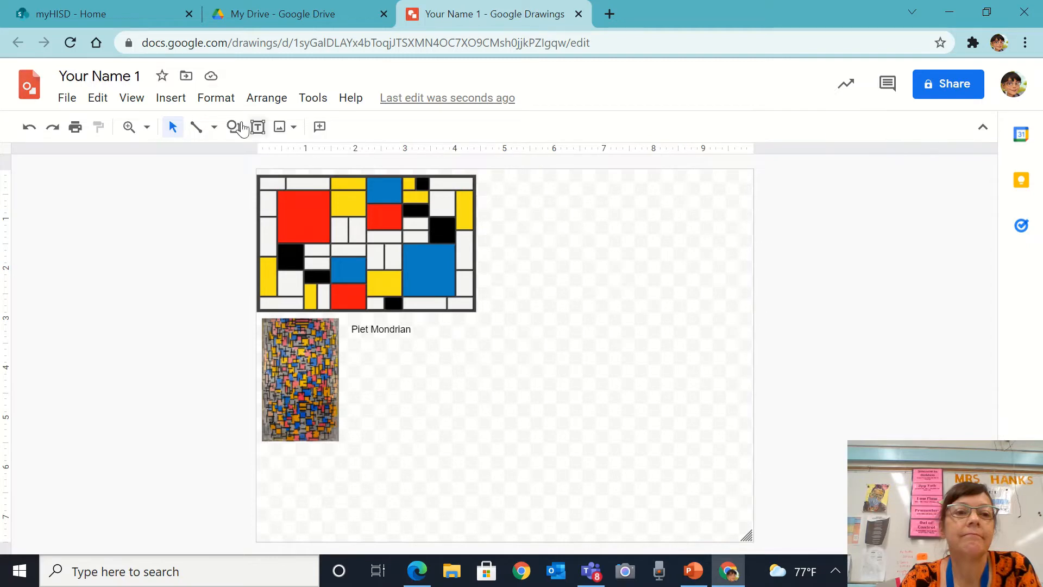
pyautogui.click(171, 98)
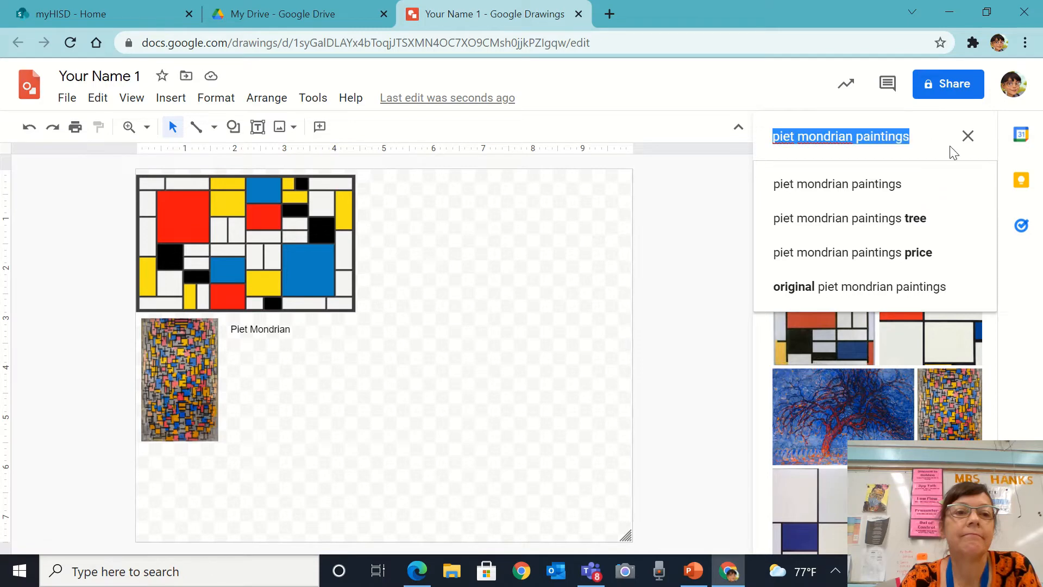
pyautogui.write('mc')
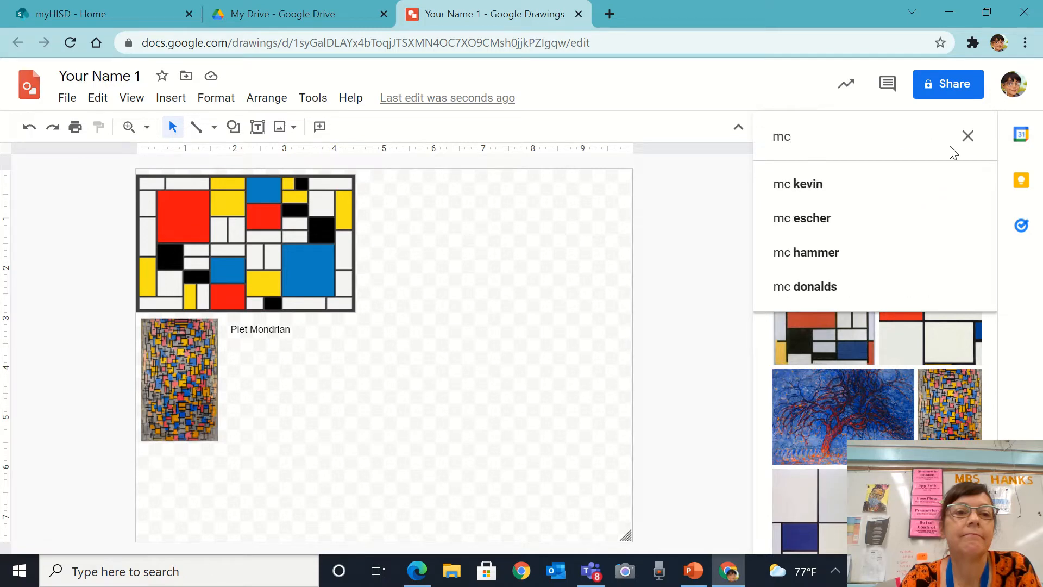
pyautogui.click(811, 218)
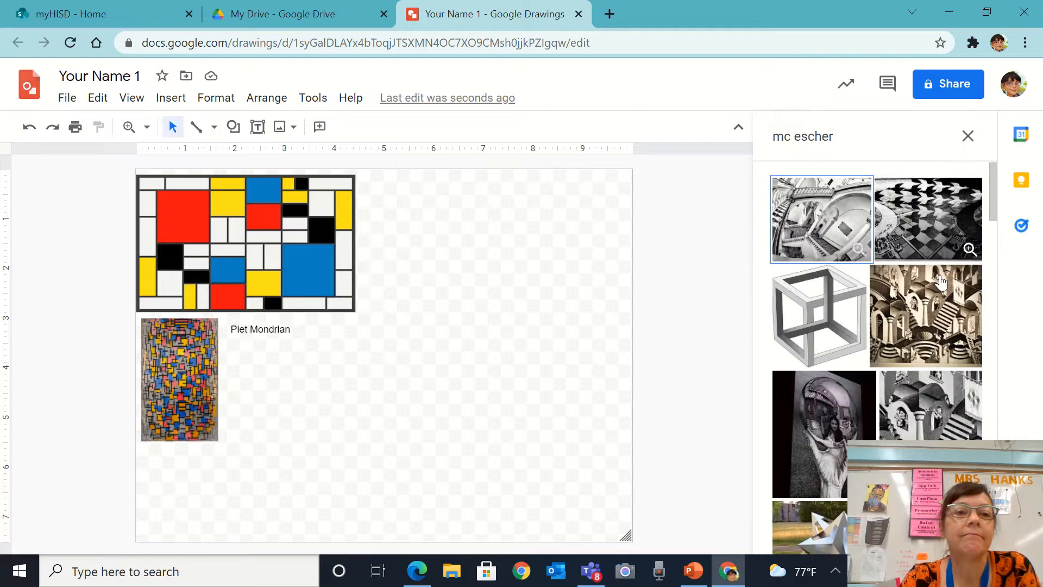
# - Scroll through the Escher results down to the black-and-white bird tessellation
pyautogui.scroll(-3)
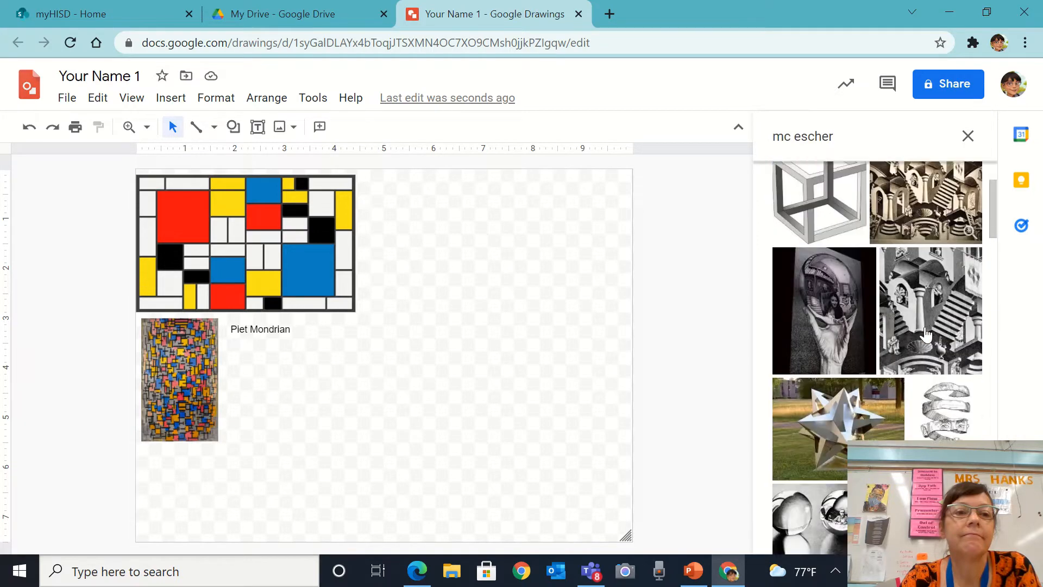
pyautogui.scroll(-3)
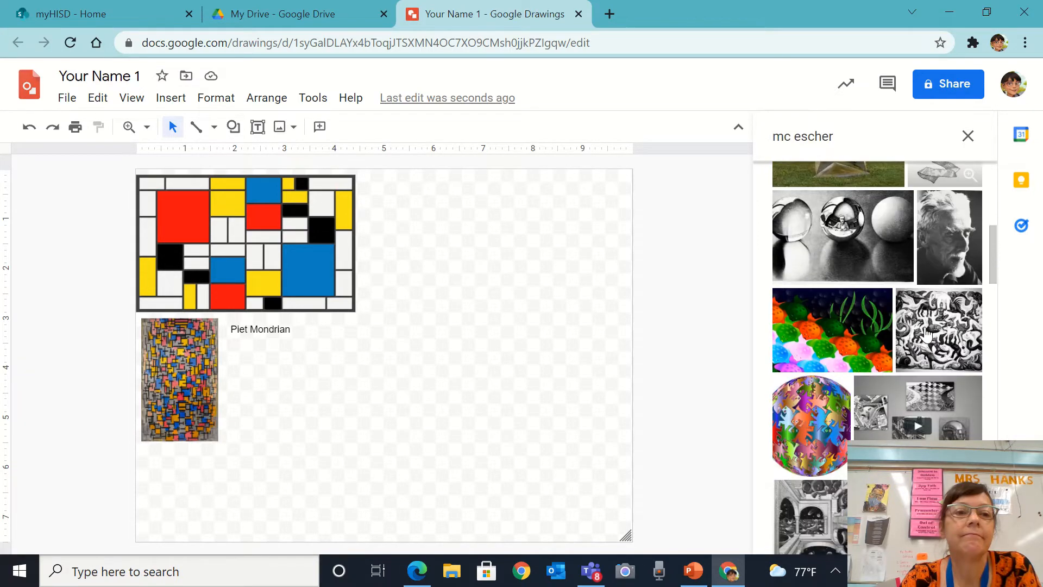
pyautogui.scroll(-3)
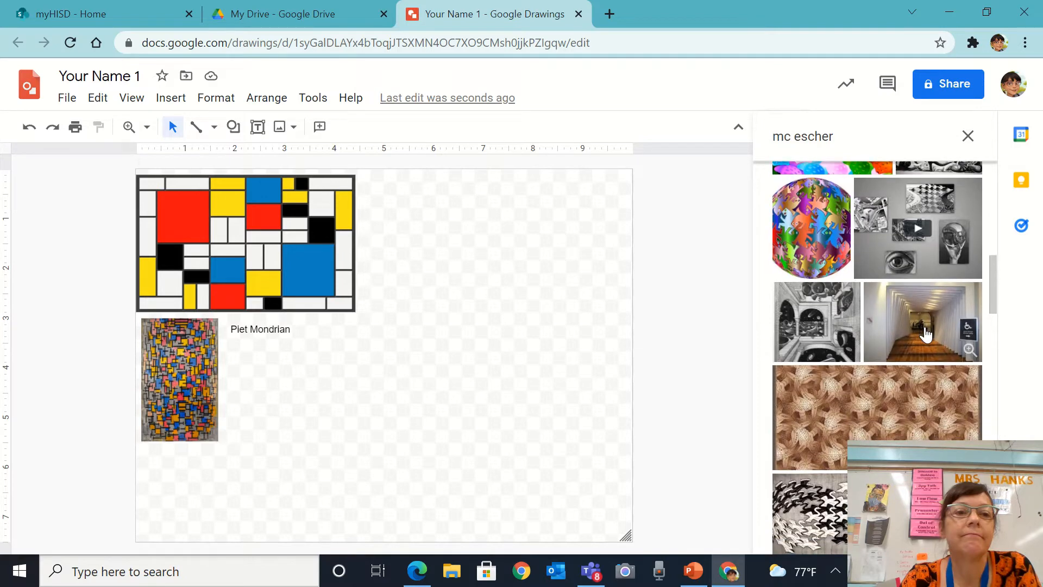
pyautogui.scroll(-3)
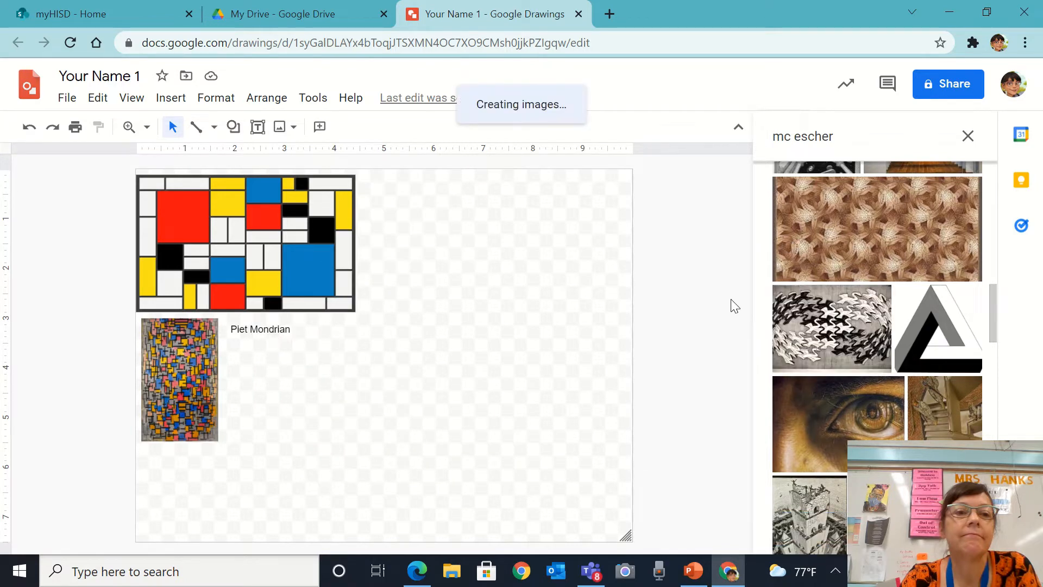
# - Insert the bird tessellation and the eye image, shrunk and side by side below the Mondrians
pyautogui.click(831, 327)
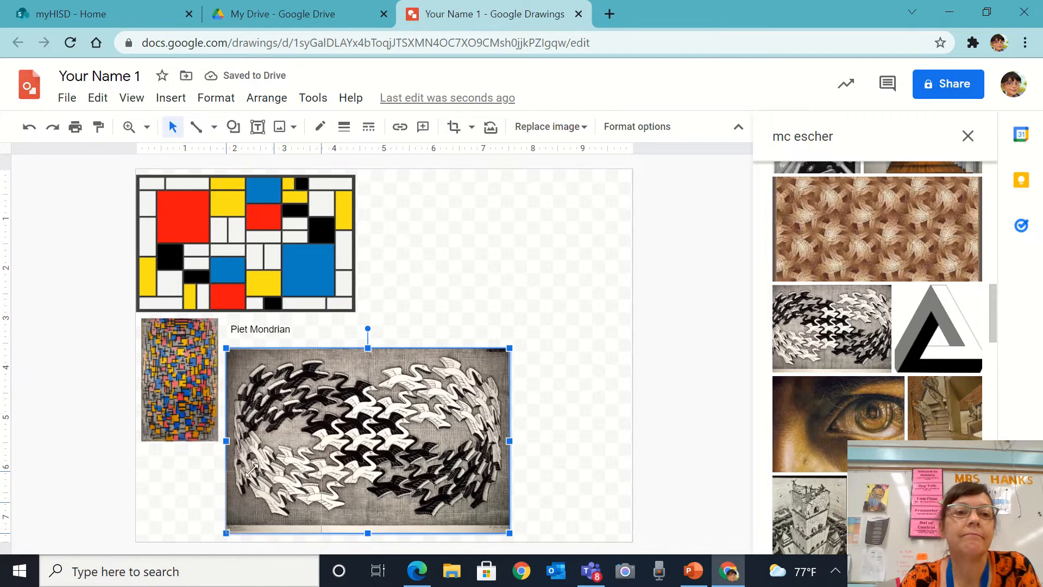
pyautogui.moveTo(366, 439); pyautogui.dragTo(273, 498)
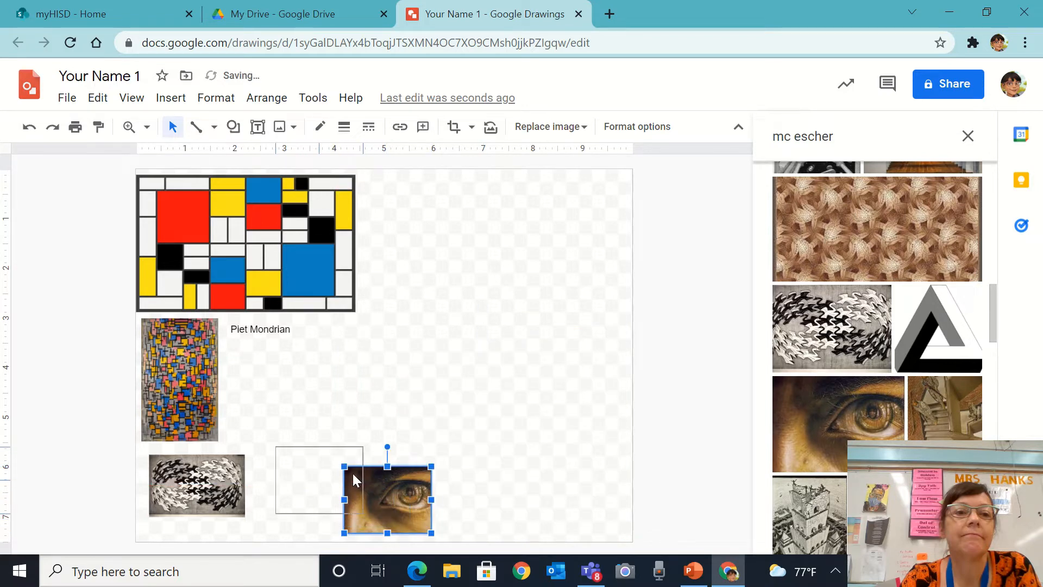
pyautogui.moveTo(386, 492); pyautogui.dragTo(307, 481)
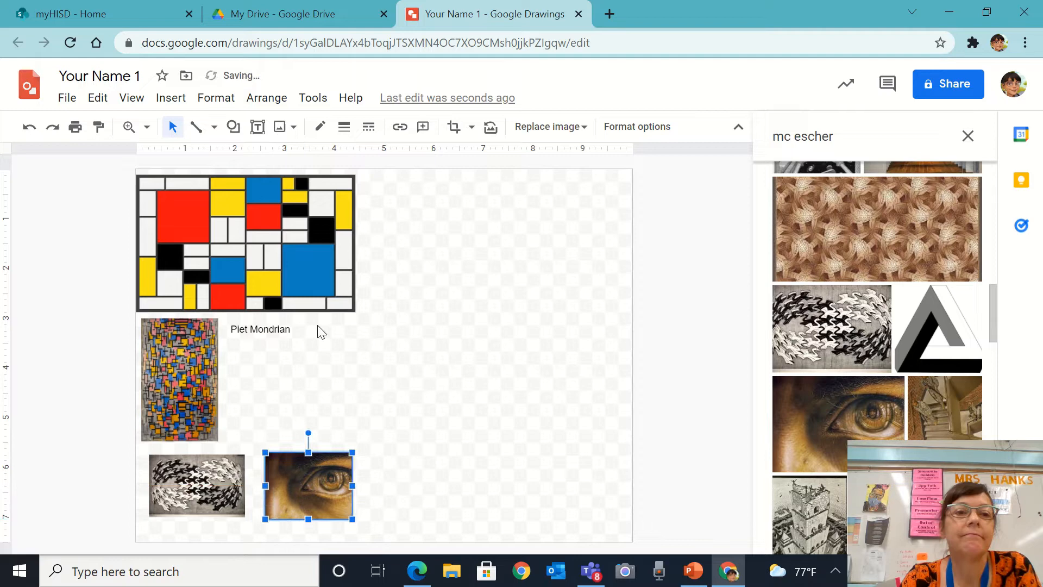
pyautogui.click(171, 97)
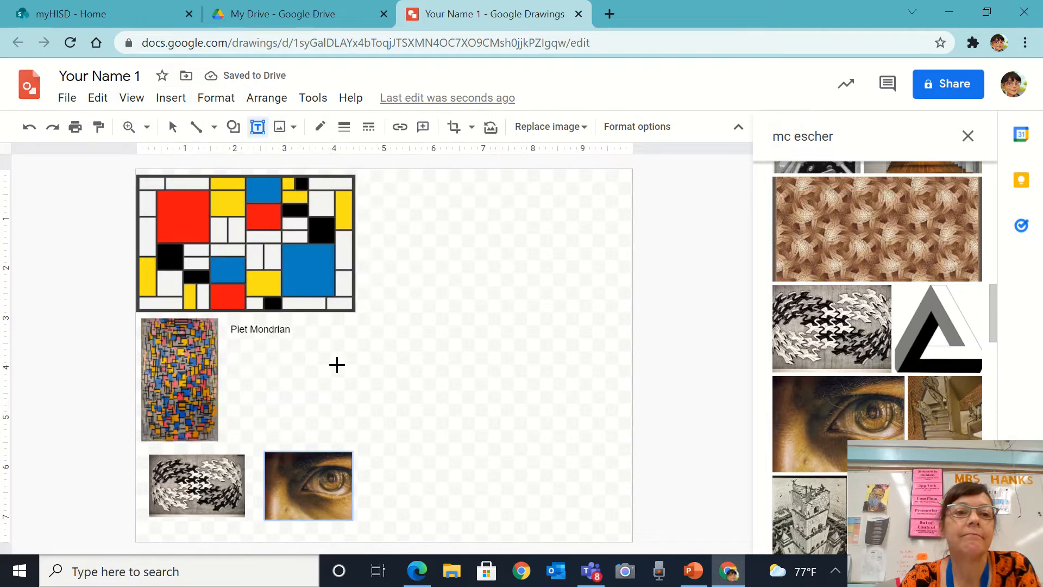
# - Add an 'MC Escher' text label beside the eye image
pyautogui.write('MC')
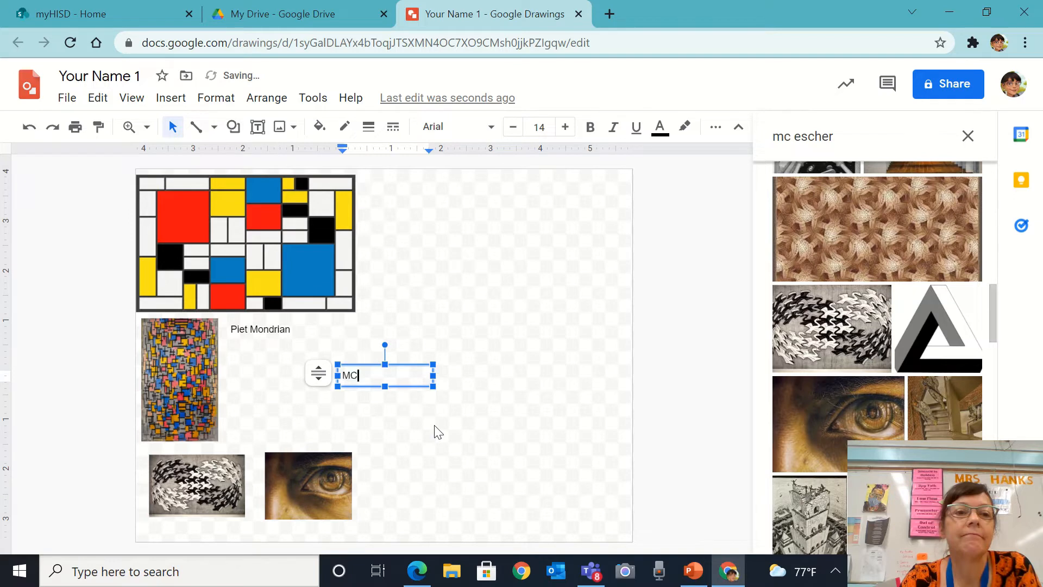
pyautogui.write('Escher')
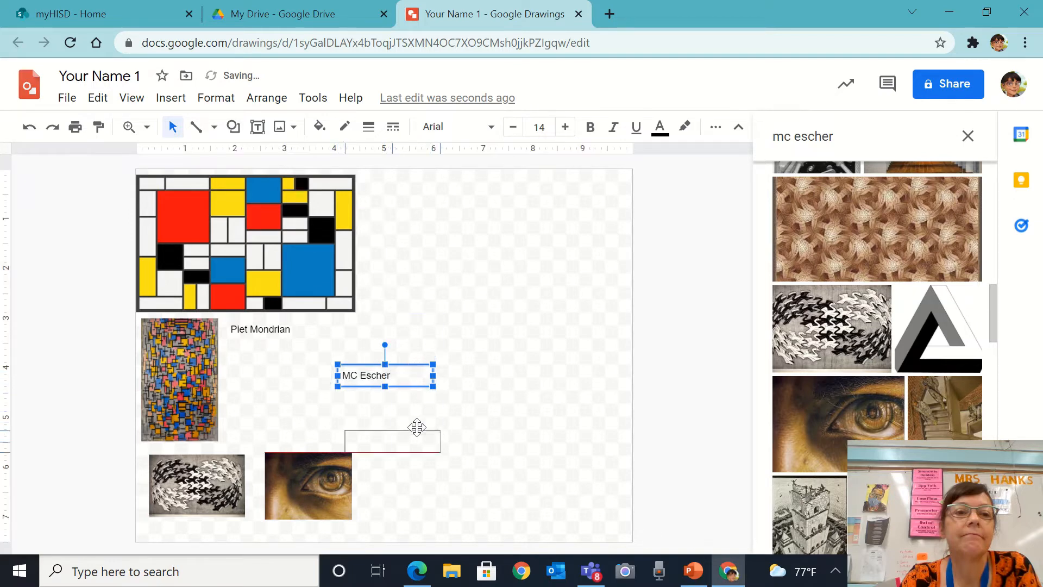
pyautogui.moveTo(385, 375); pyautogui.dragTo(384, 491)
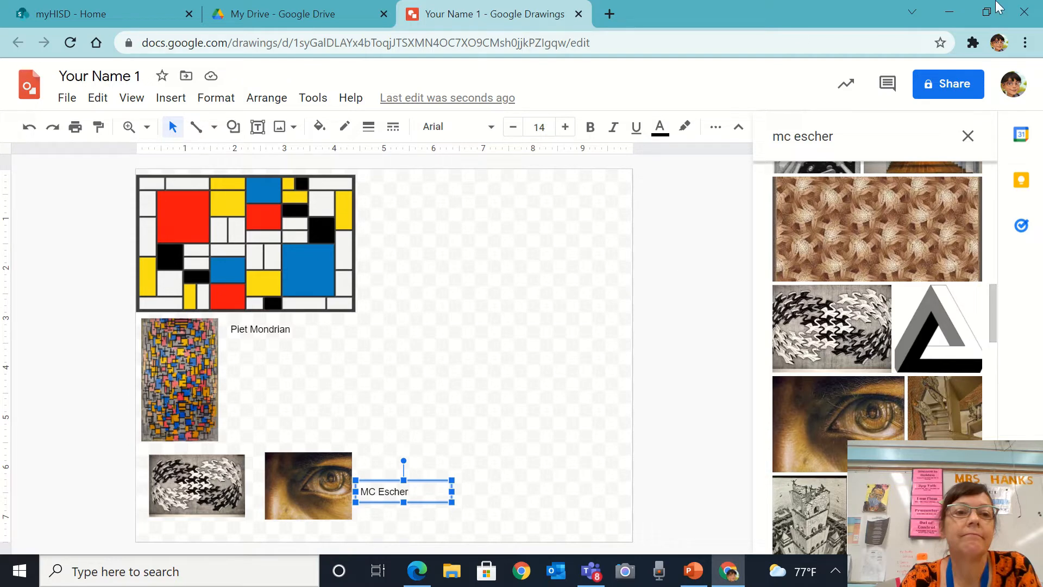
pyautogui.moveTo(750, 162)
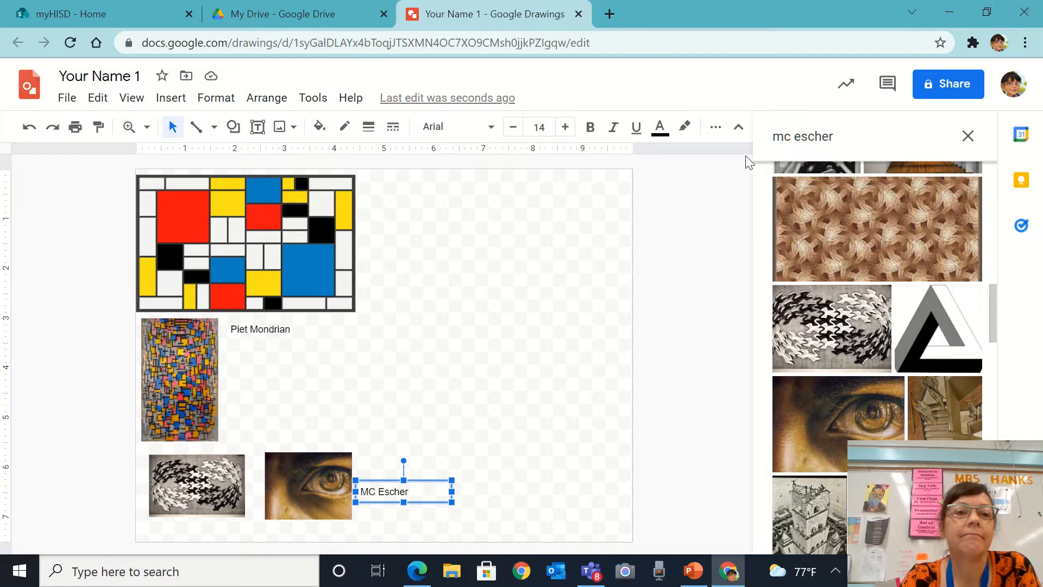
pyautogui.click(830, 136)
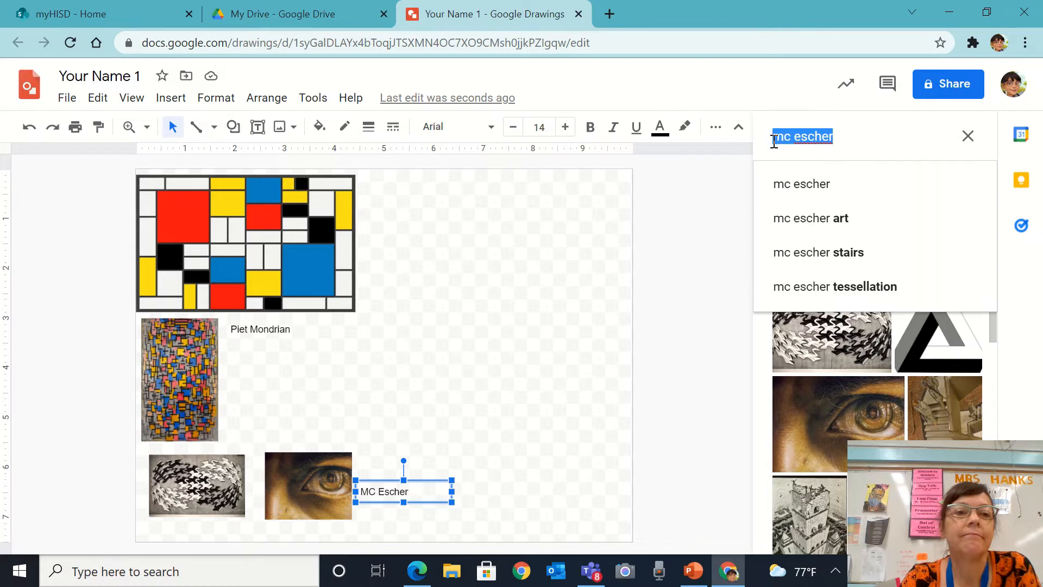
pyautogui.write('paina')
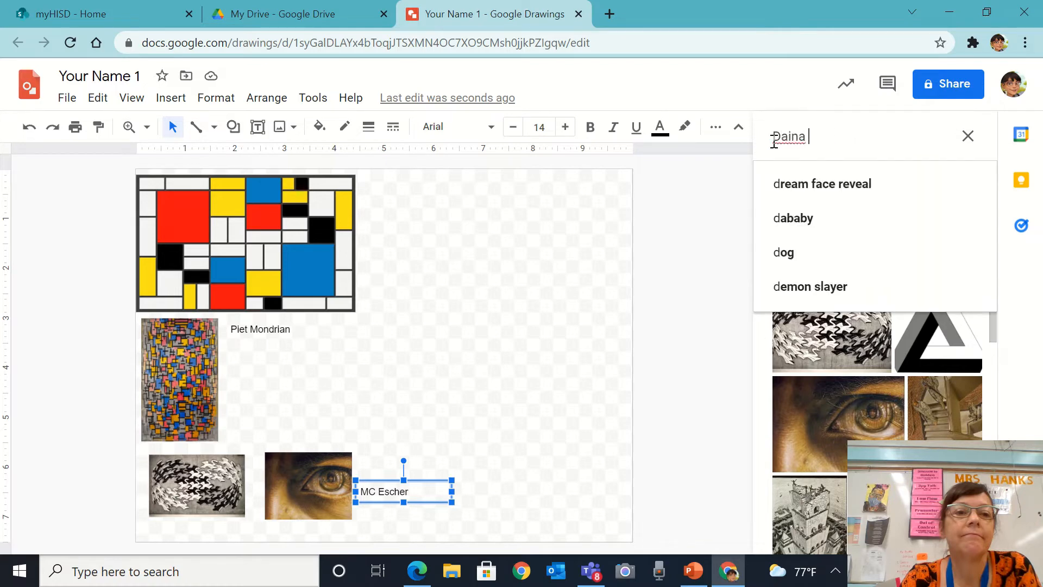
pyautogui.write('Tamina')
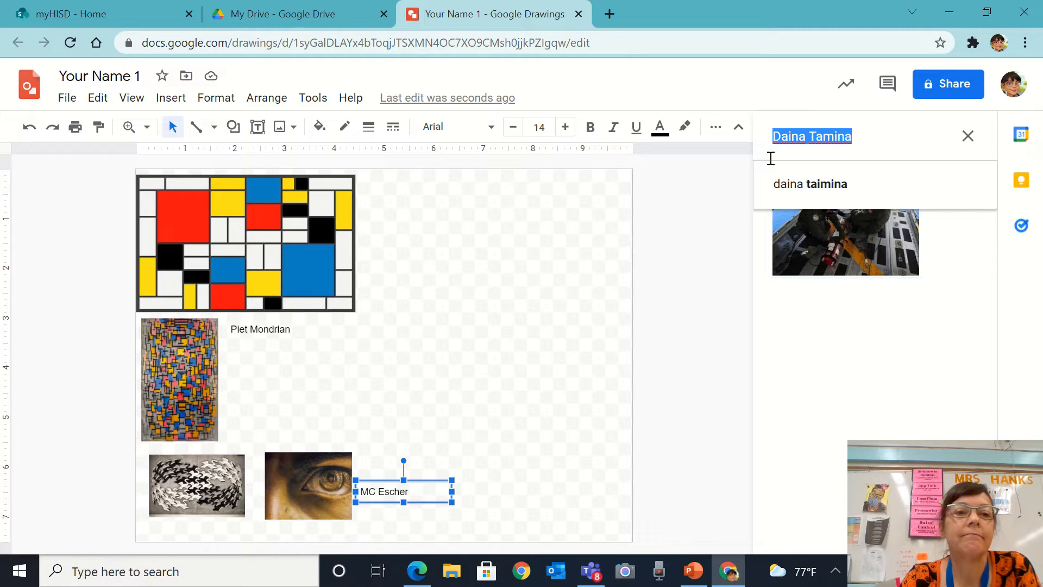
pyautogui.write('Jo')
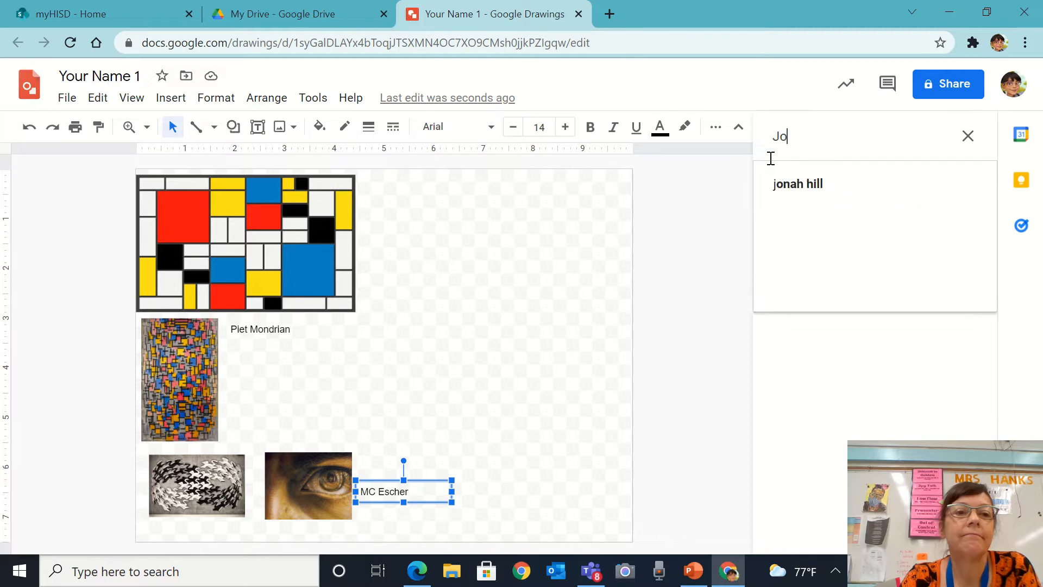
pyautogui.write('John sims')
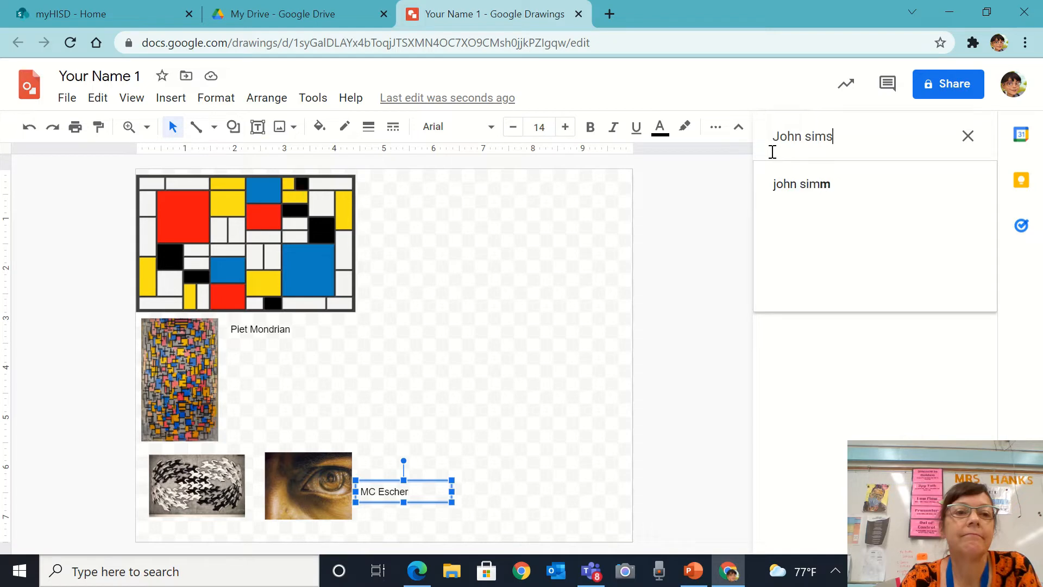
pyautogui.press('enter')
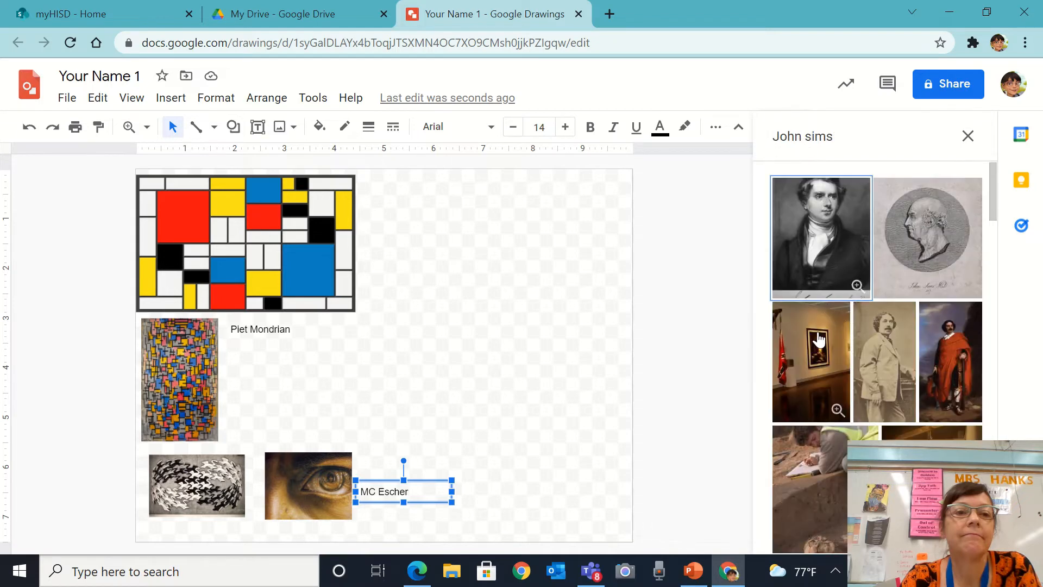
pyautogui.scroll(-3)
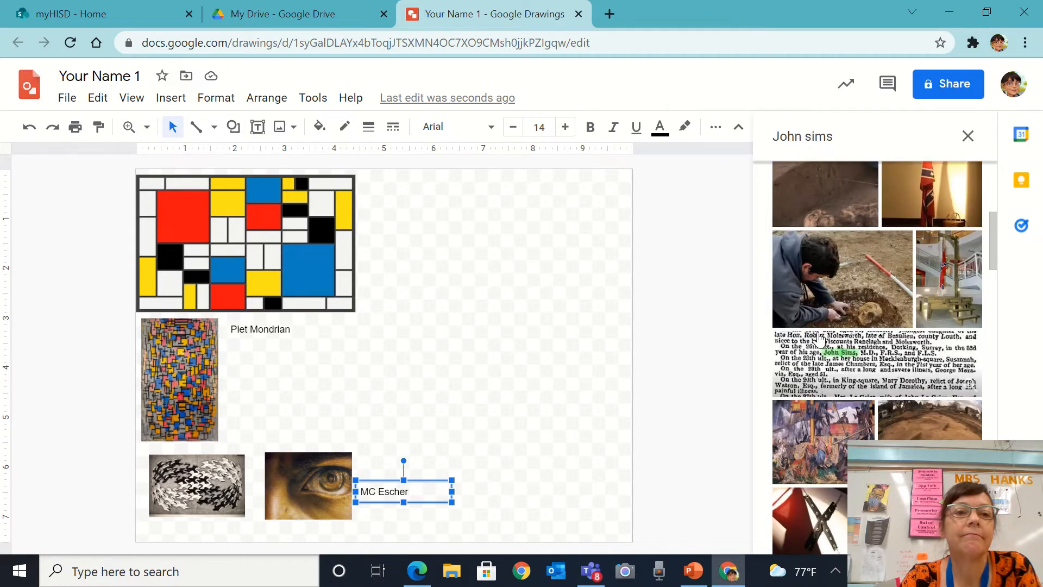
pyautogui.scroll(-3)
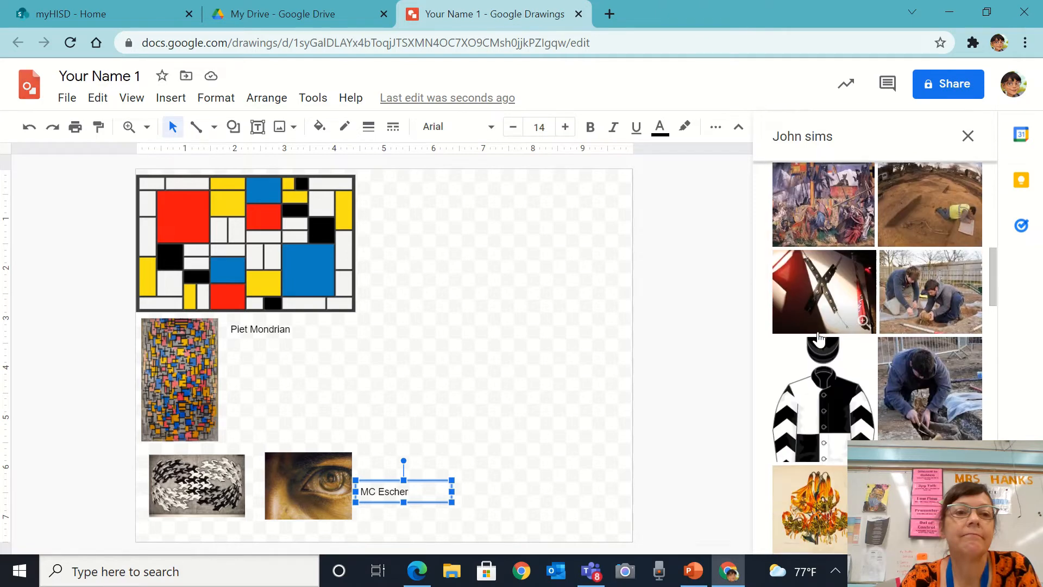
pyautogui.scroll(-3)
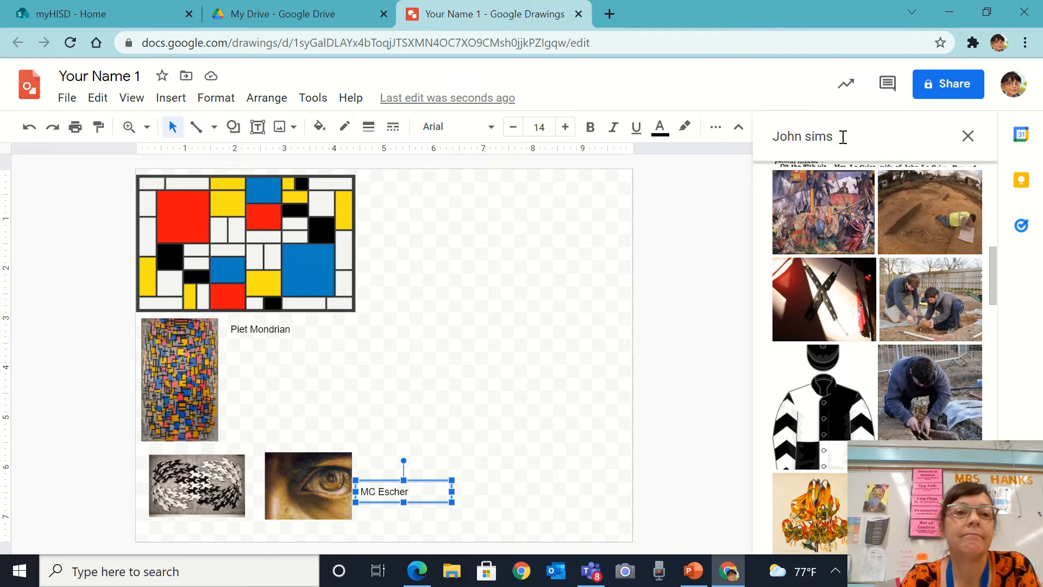
# - Refine the search to 'john sims artist' and scroll through those results
pyautogui.click(805, 137)
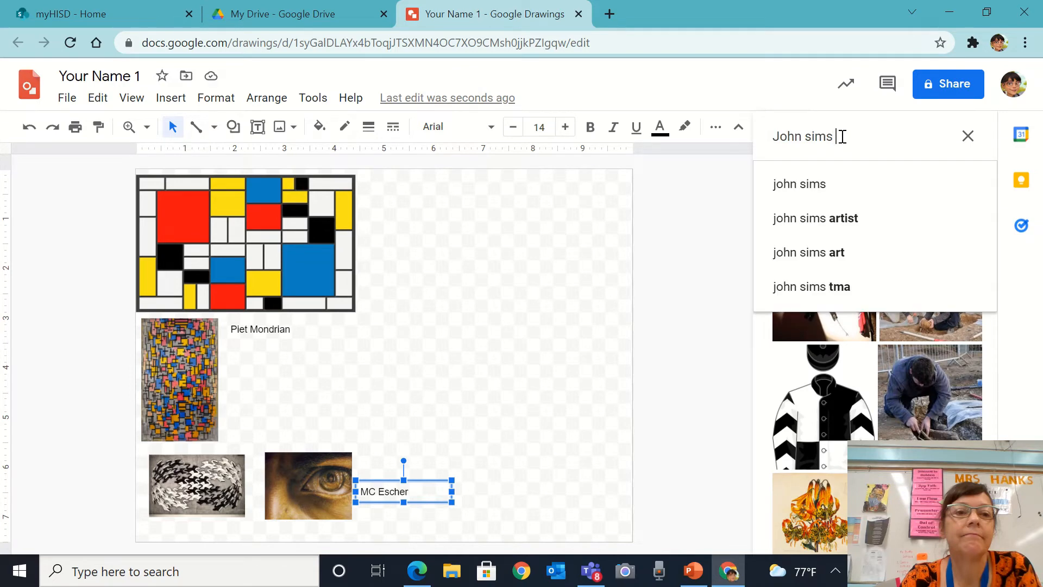
pyautogui.write('ar')
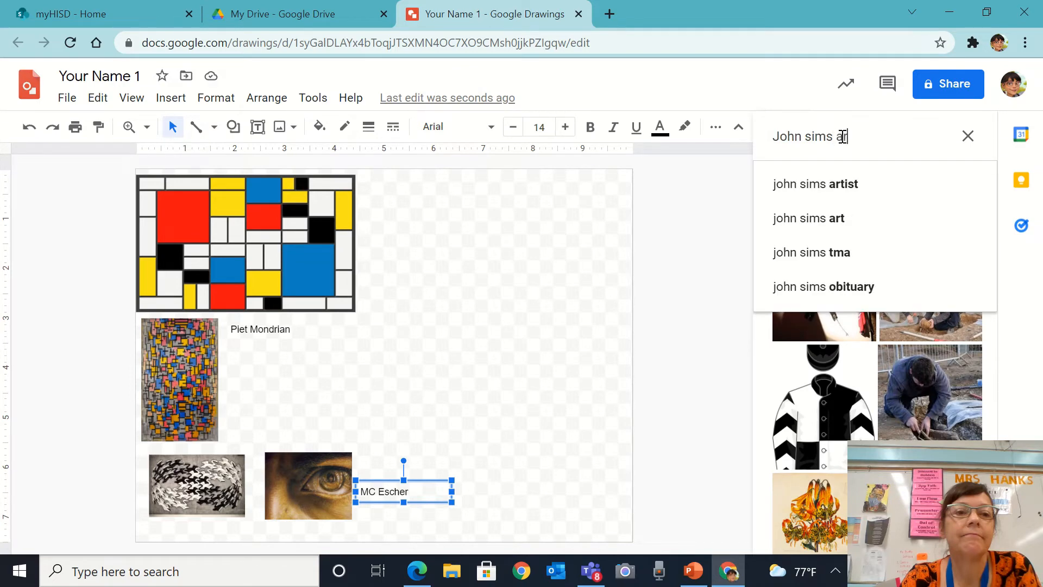
pyautogui.click(814, 183)
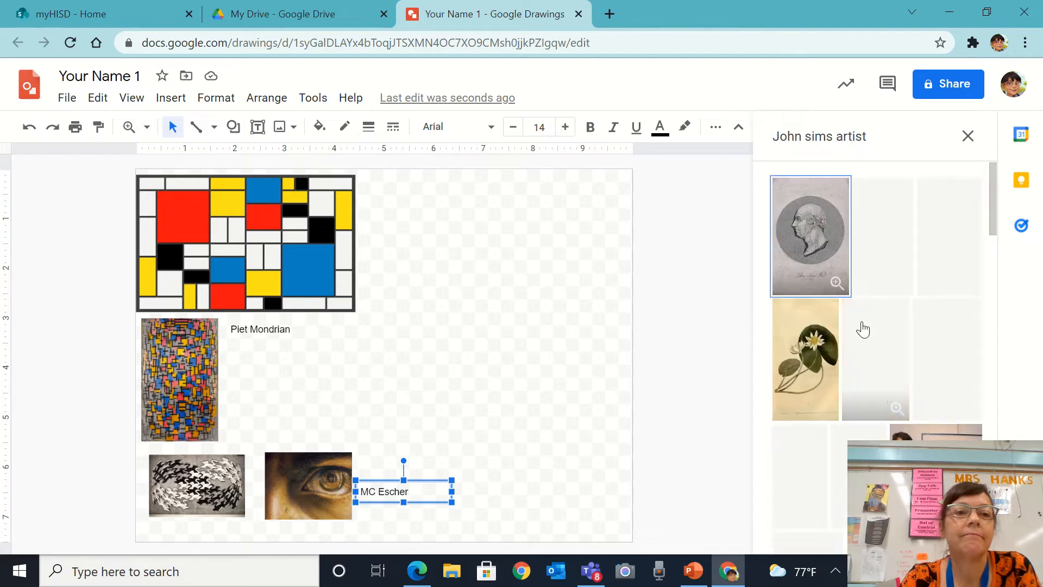
pyautogui.scroll(-3)
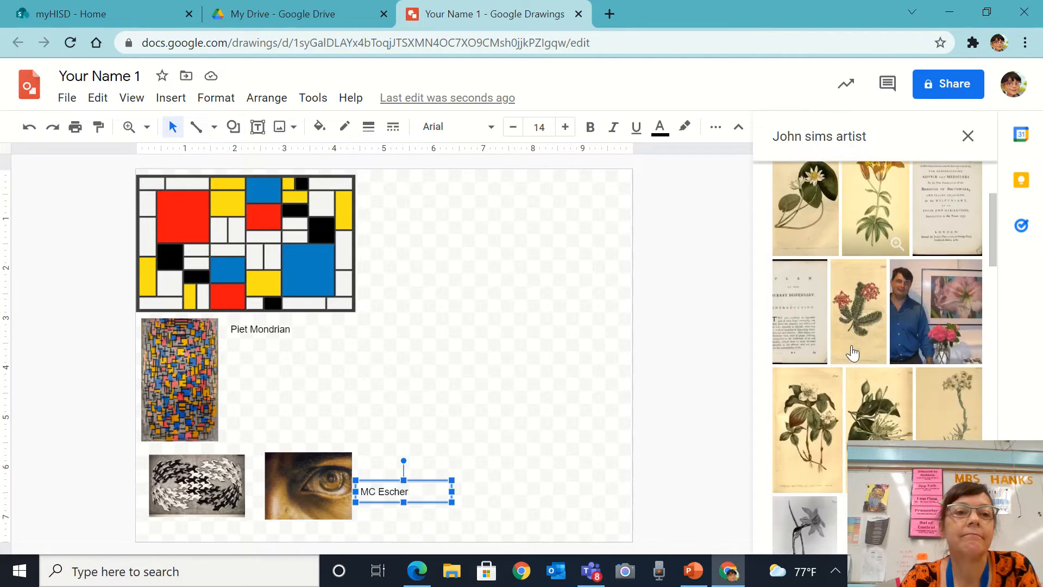
pyautogui.scroll(-3)
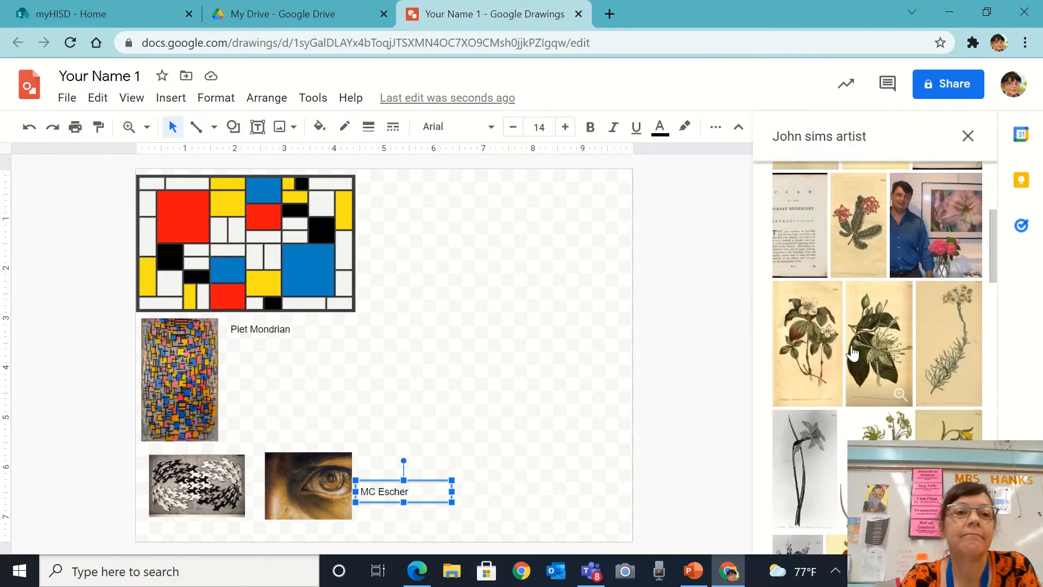
pyautogui.scroll(-3)
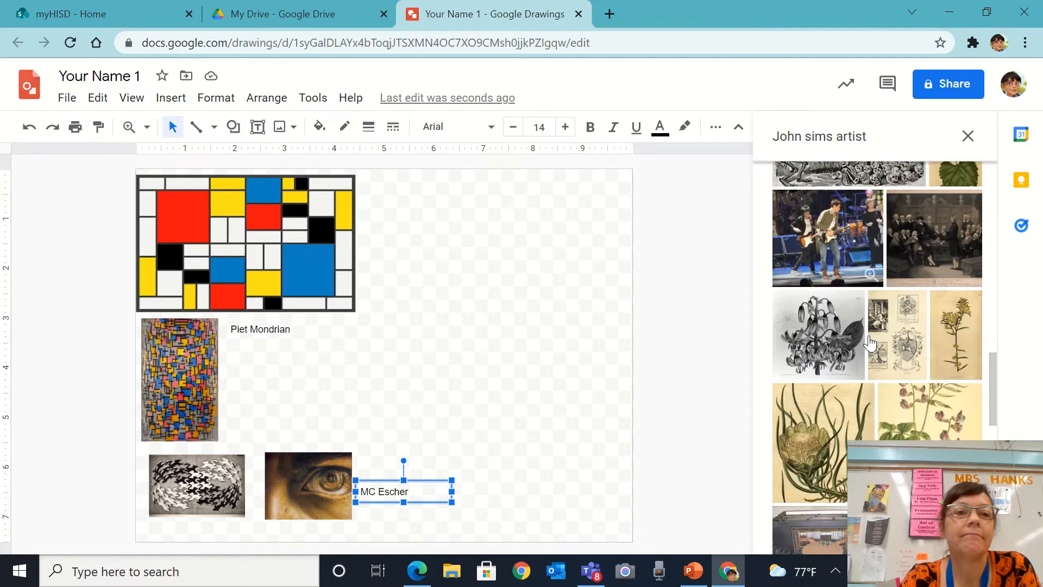
pyautogui.scroll(-3)
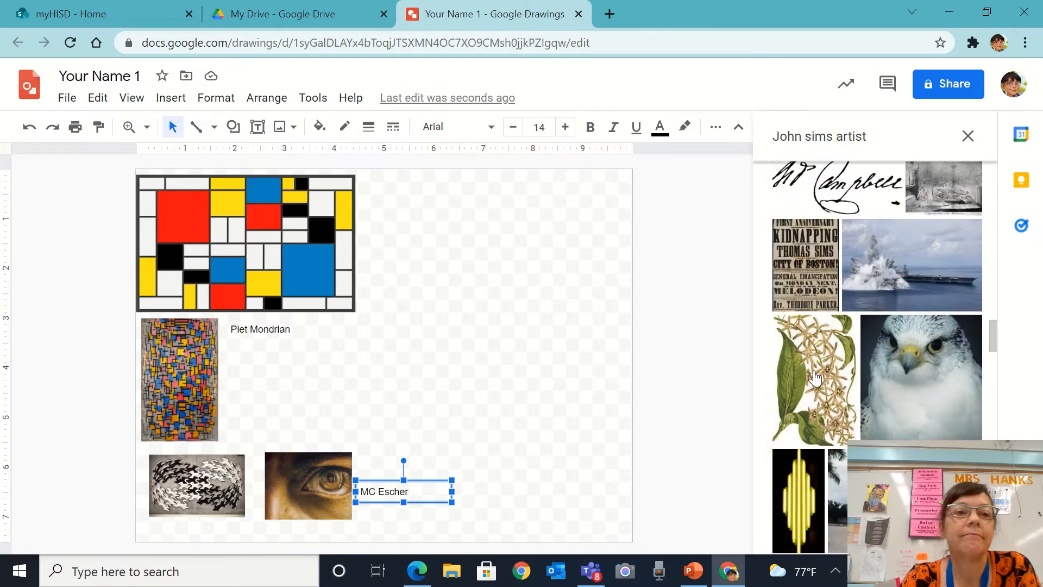
pyautogui.scroll(-3)
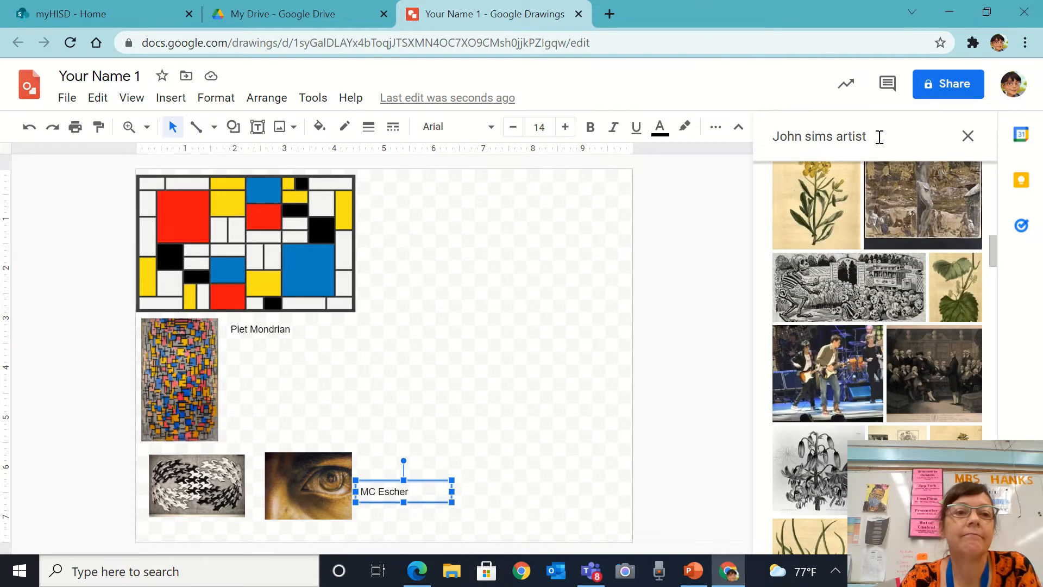
pyautogui.write('m')
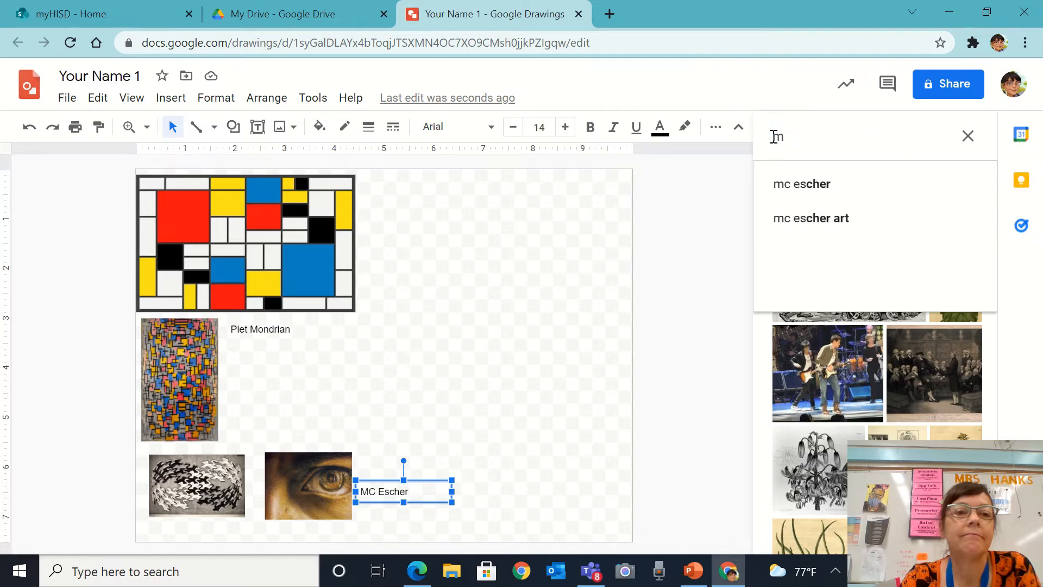
# - Search 'daina taimina artist', insert the red crochet image and set it beside the Mondrian painting
pyautogui.write('daina taimina artist')
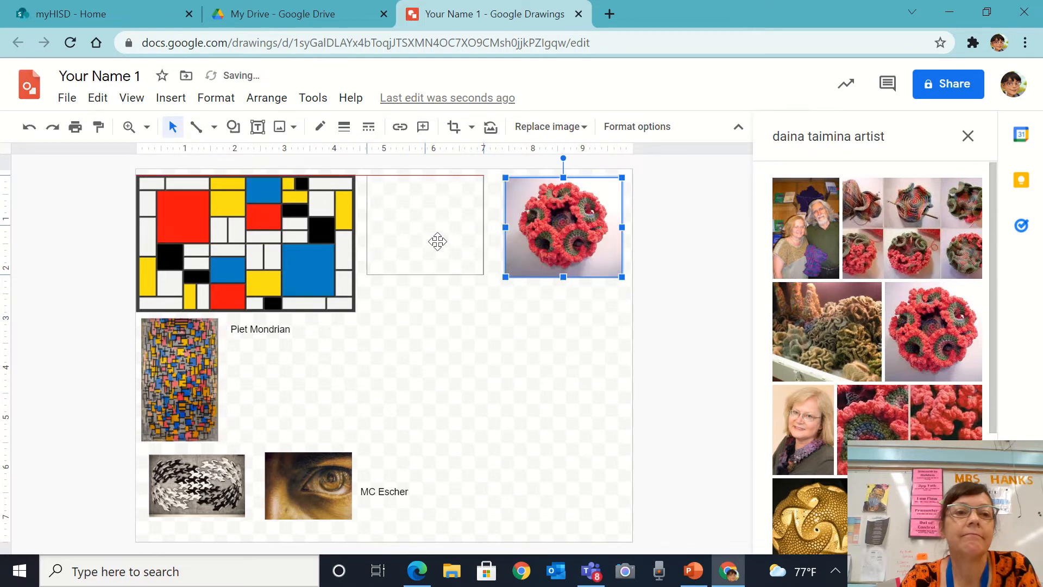
pyautogui.moveTo(561, 224); pyautogui.dragTo(424, 223)
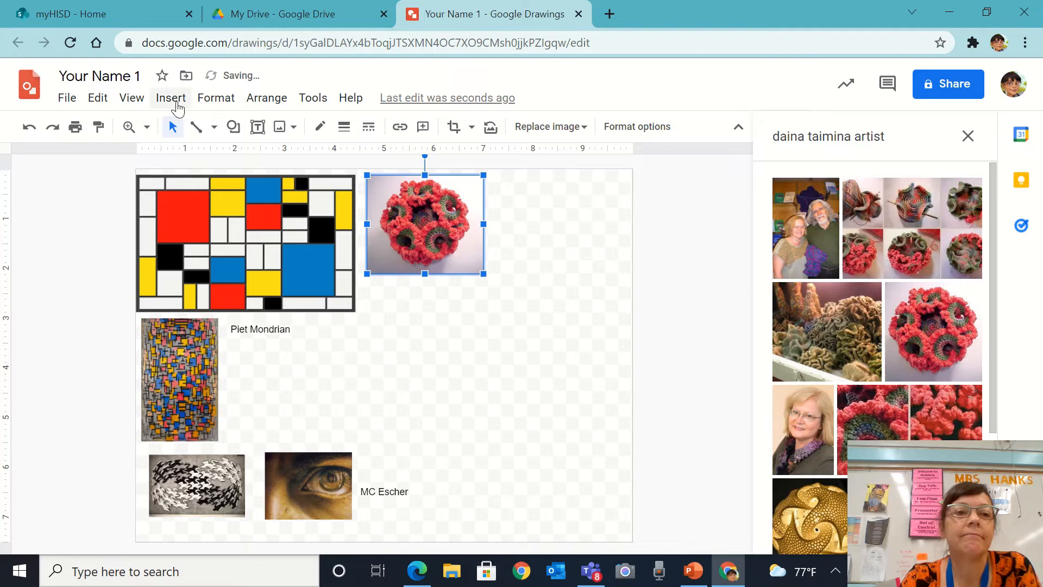
pyautogui.click(171, 98)
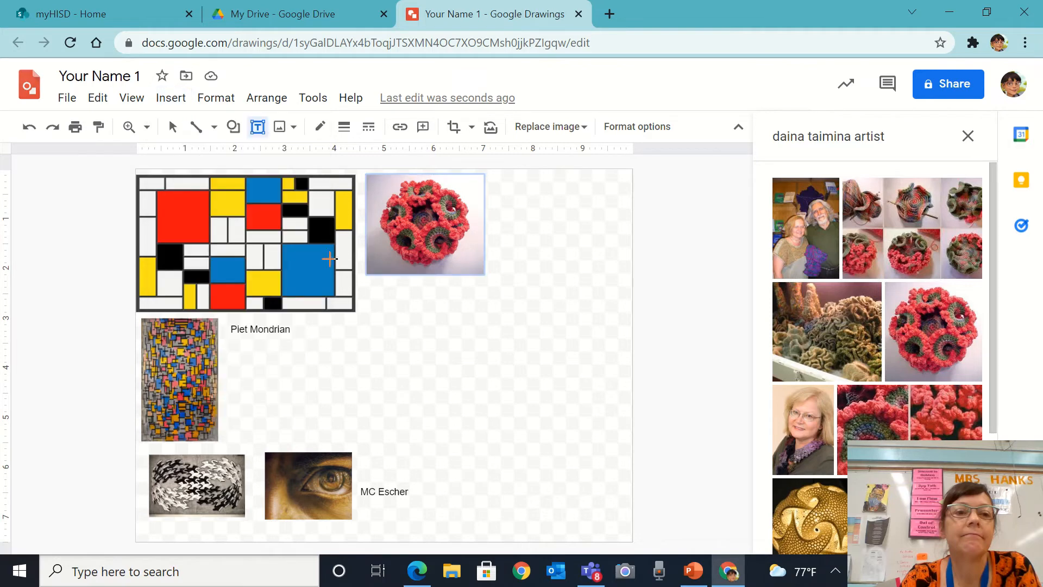
# - Add a 'Daina Taimina' text label beneath the crochet image
pyautogui.write('4da')
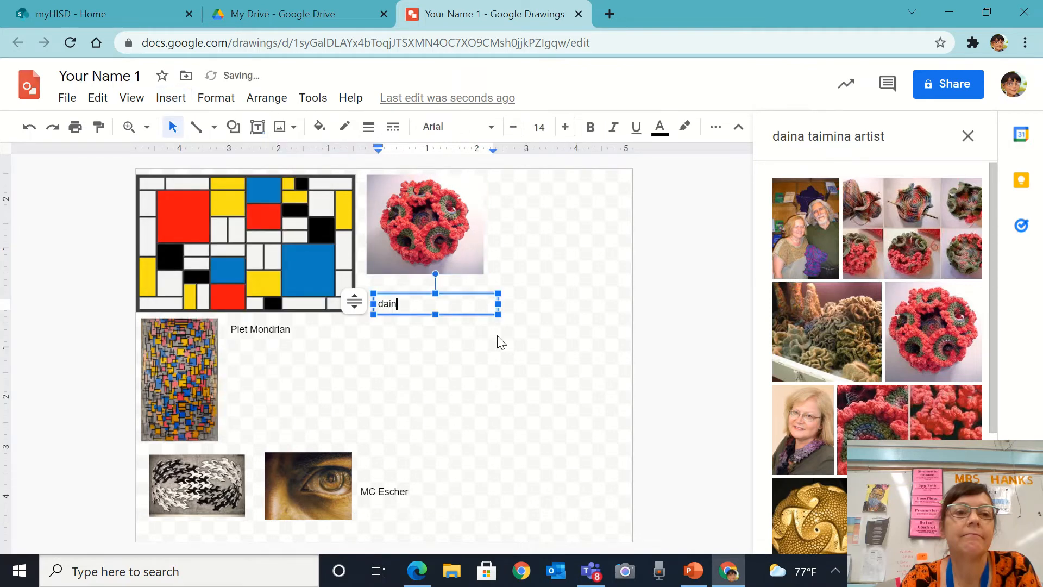
pyautogui.write('Daina Taimina')
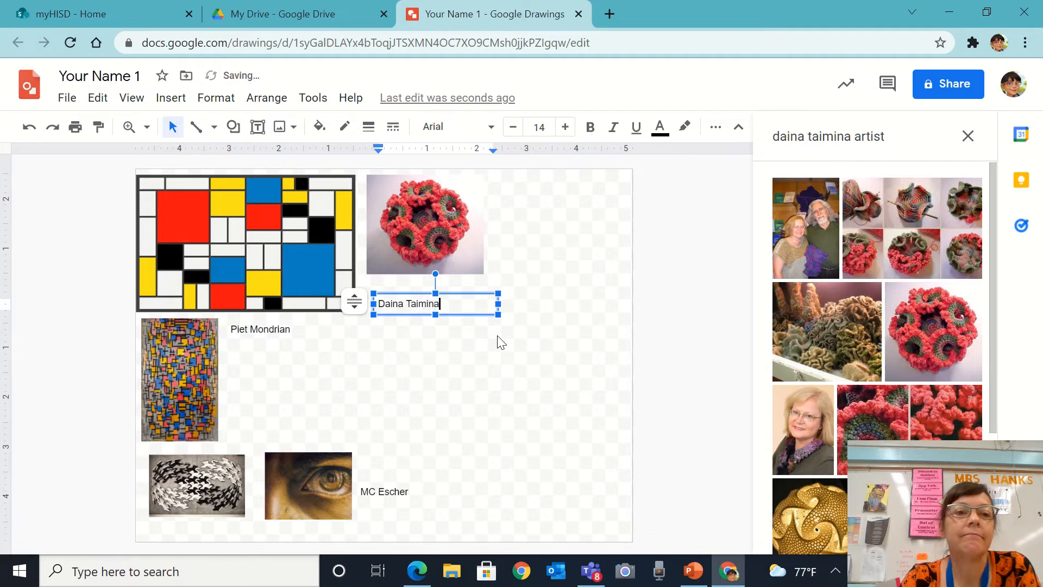
pyautogui.moveTo(483, 417)
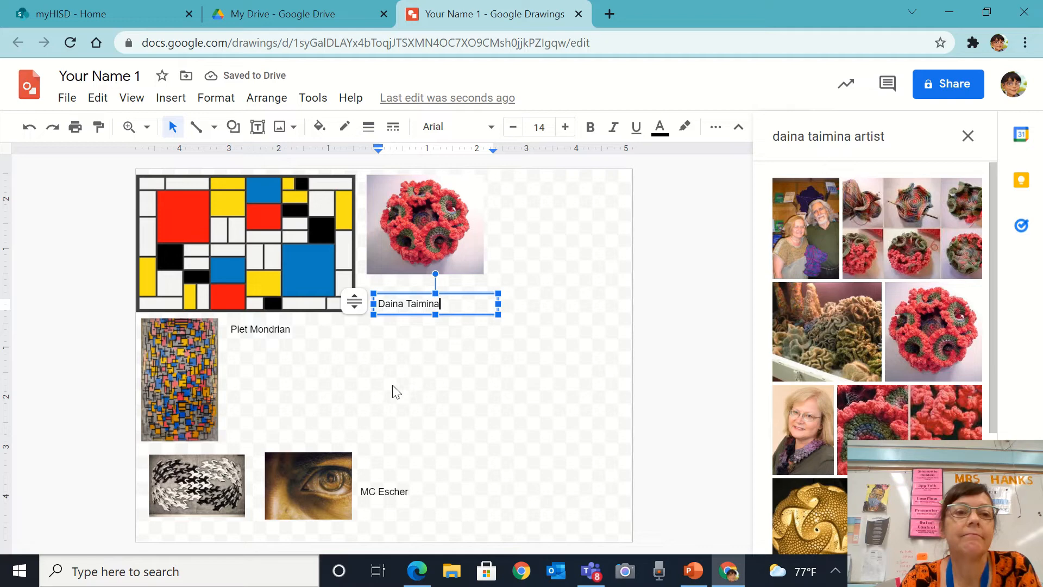
pyautogui.click(171, 97)
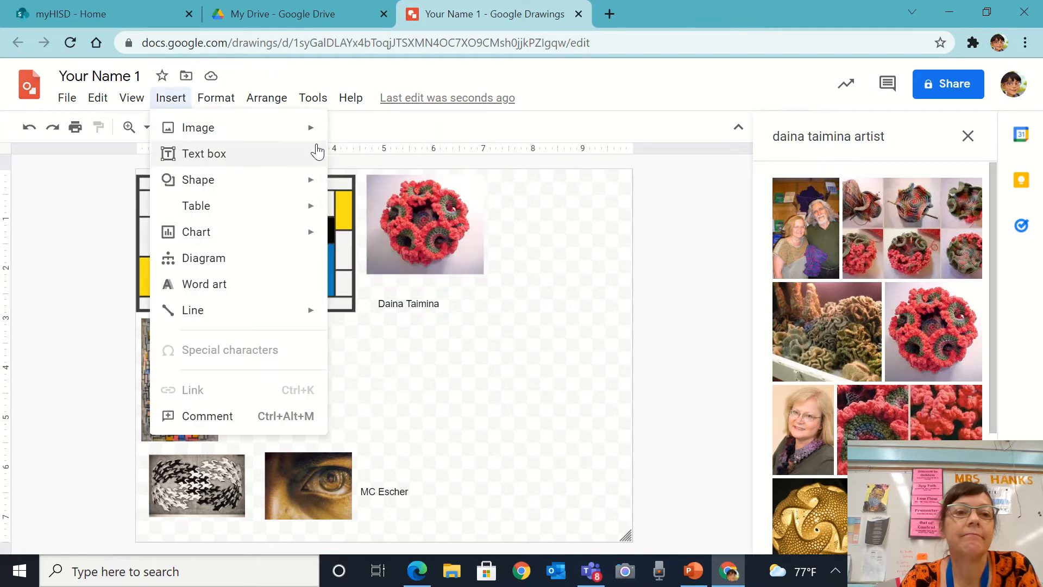
# - Add a text box reading 'Balance, Geometry' beside the Mondrian label
pyautogui.click(205, 153)
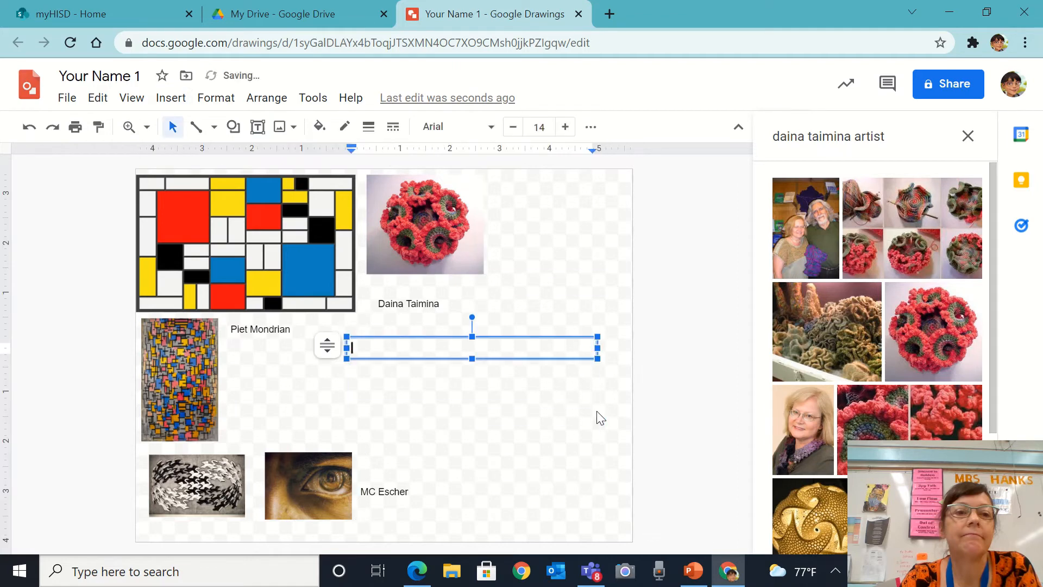
pyautogui.write('B')
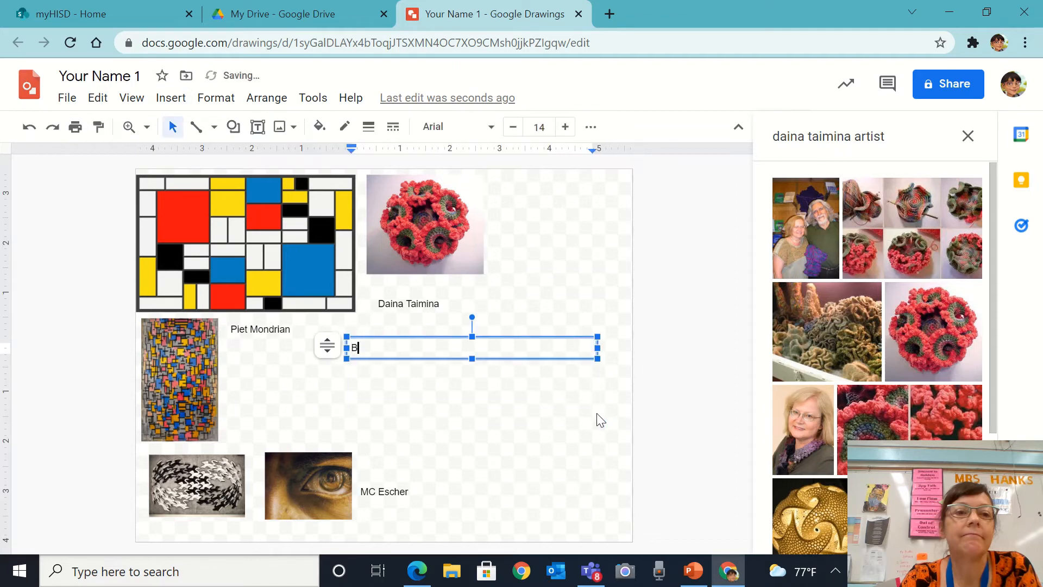
pyautogui.write('alance.')
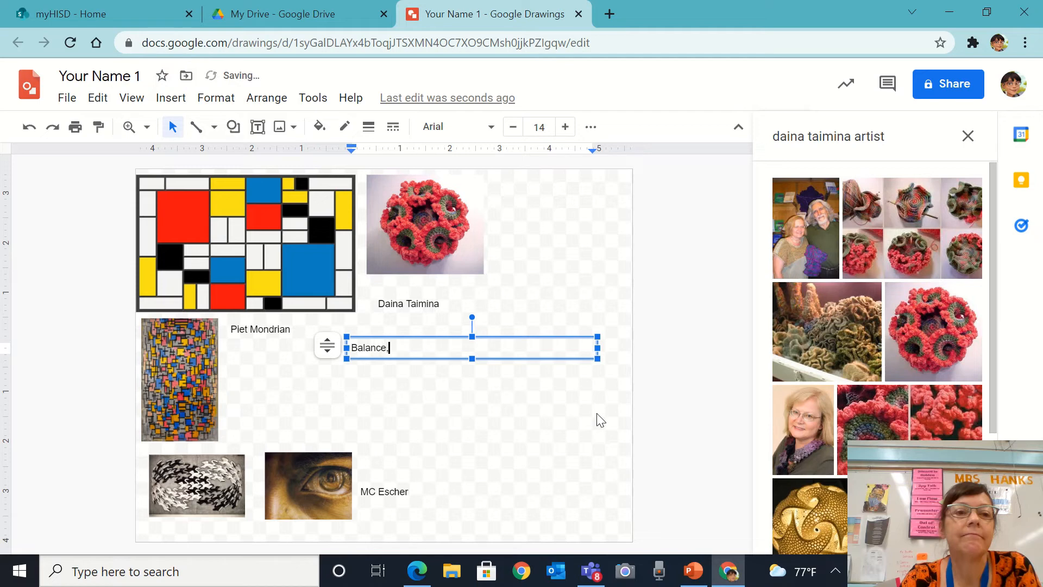
pyautogui.write(', Goed')
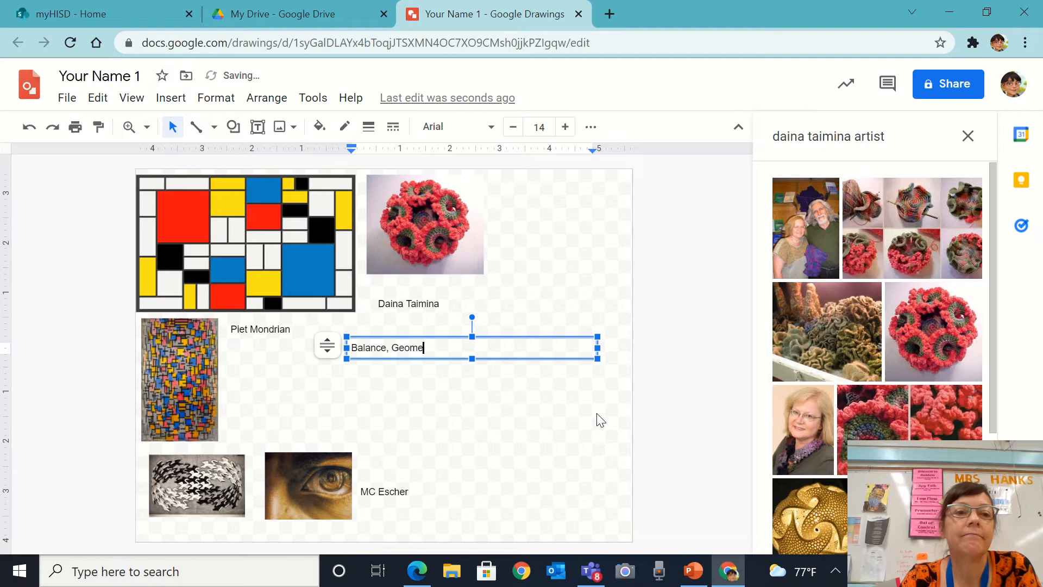
pyautogui.write('try')
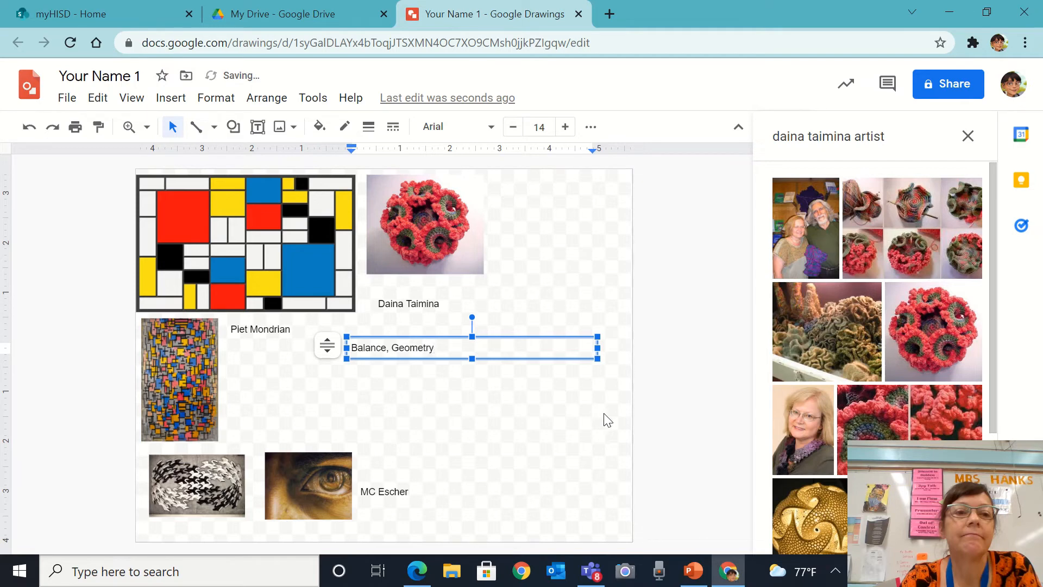
pyautogui.moveTo(571, 419)
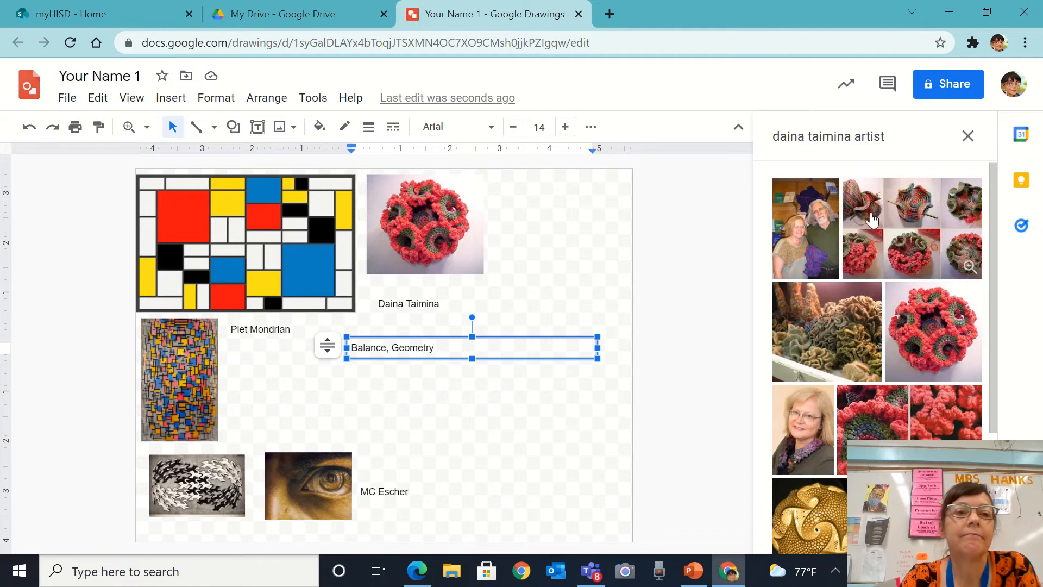
# - Search 'balance in art', insert the symmetric/asymmetric/radial diagram and place it right of Daina Taimina
pyautogui.tripleClick(828, 137)
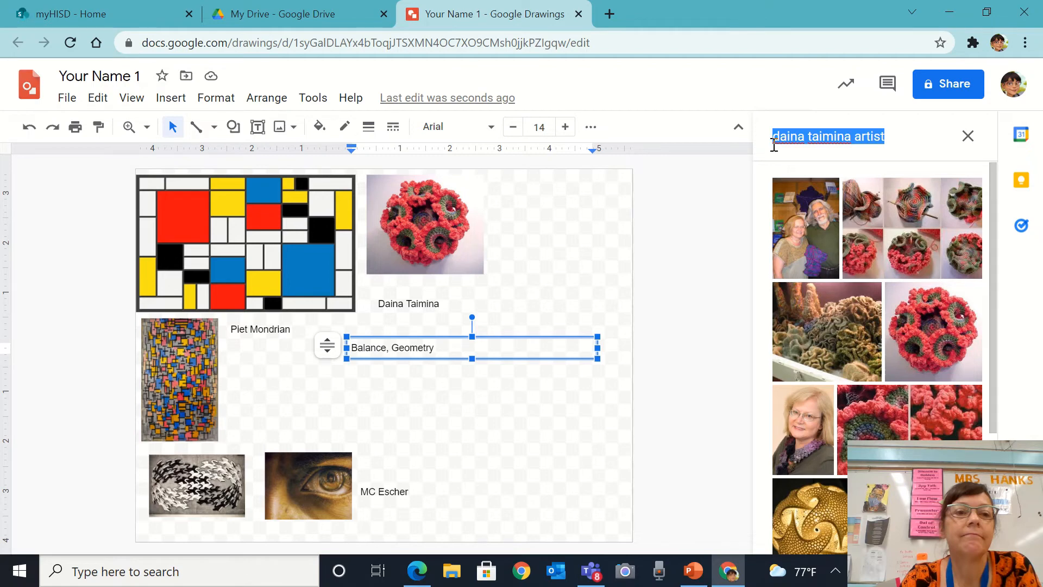
pyautogui.write('bal')
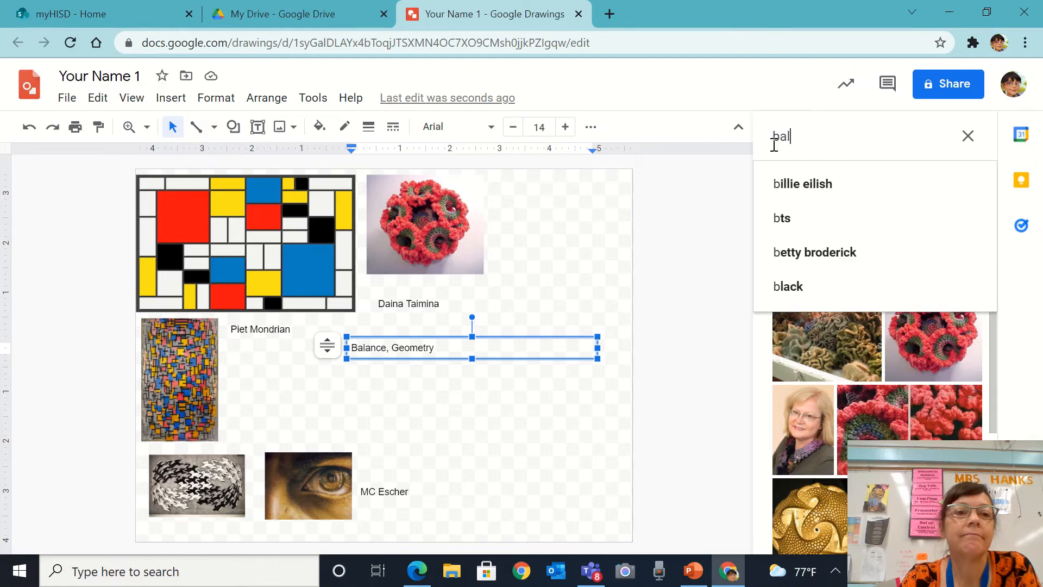
pyautogui.write('balance in art')
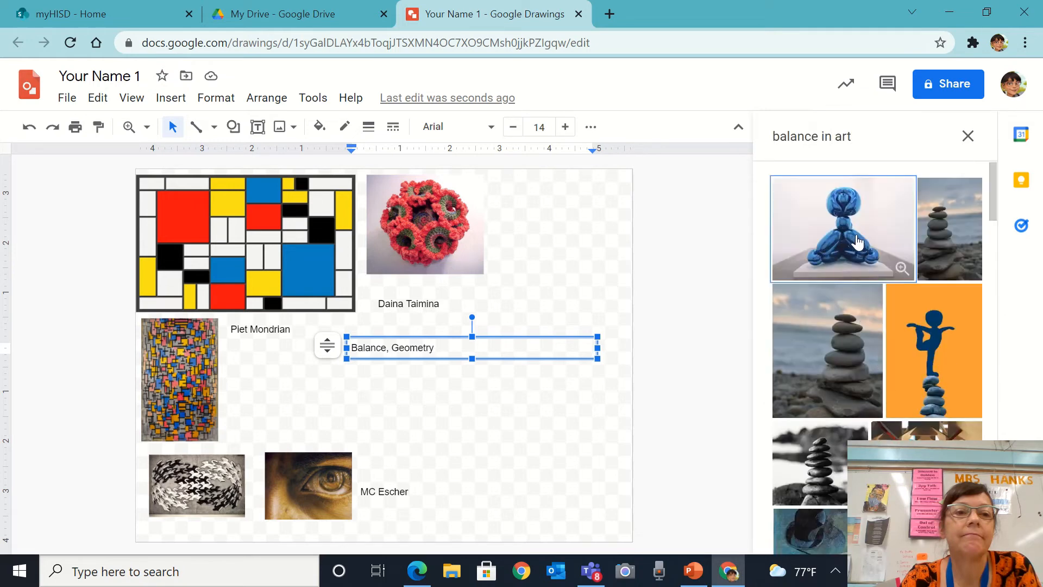
pyautogui.moveTo(953, 235)
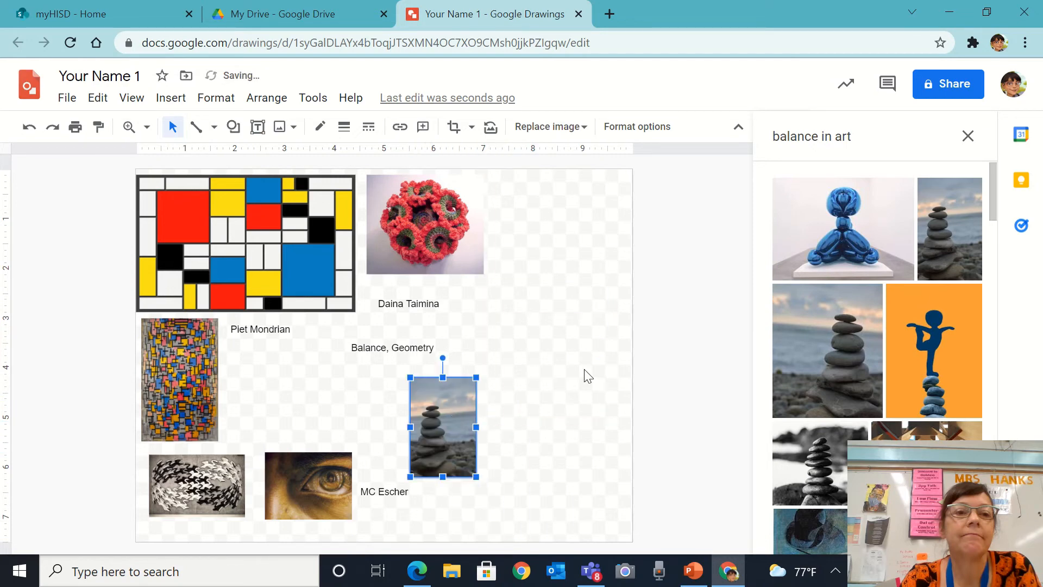
pyautogui.scroll(-3)
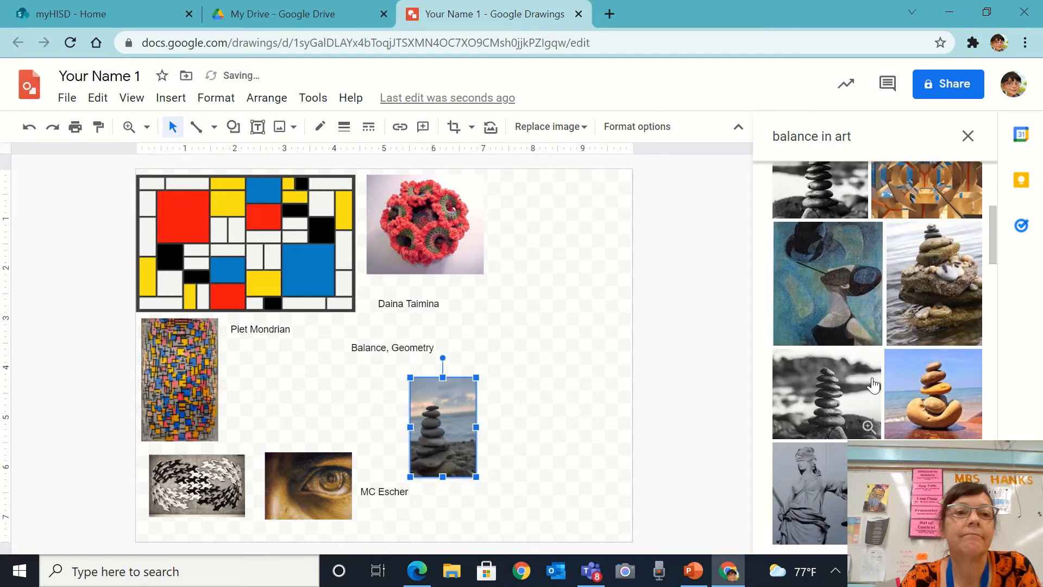
pyautogui.click(376, 570)
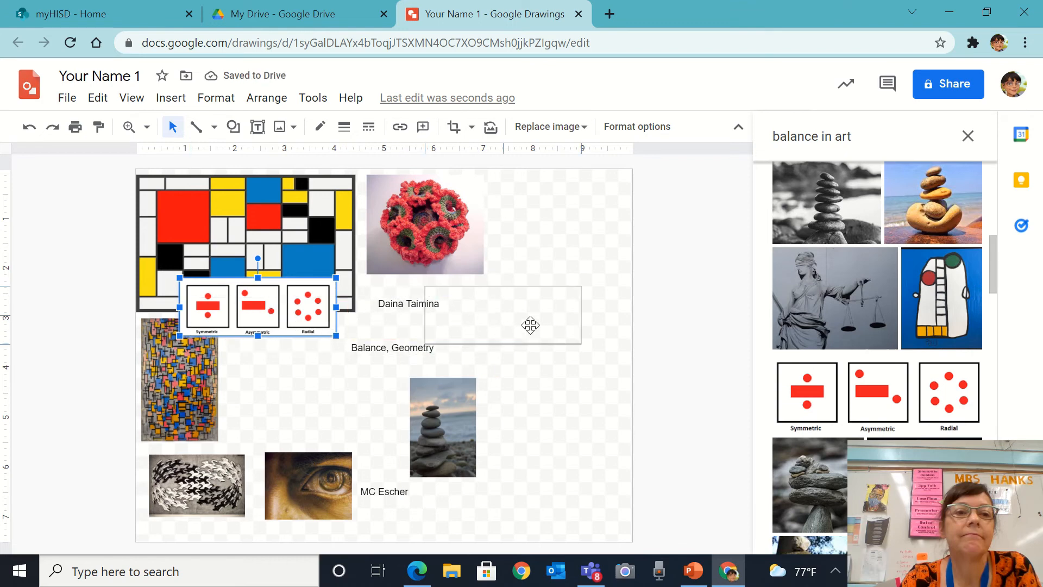
pyautogui.moveTo(258, 307); pyautogui.dragTo(534, 326)
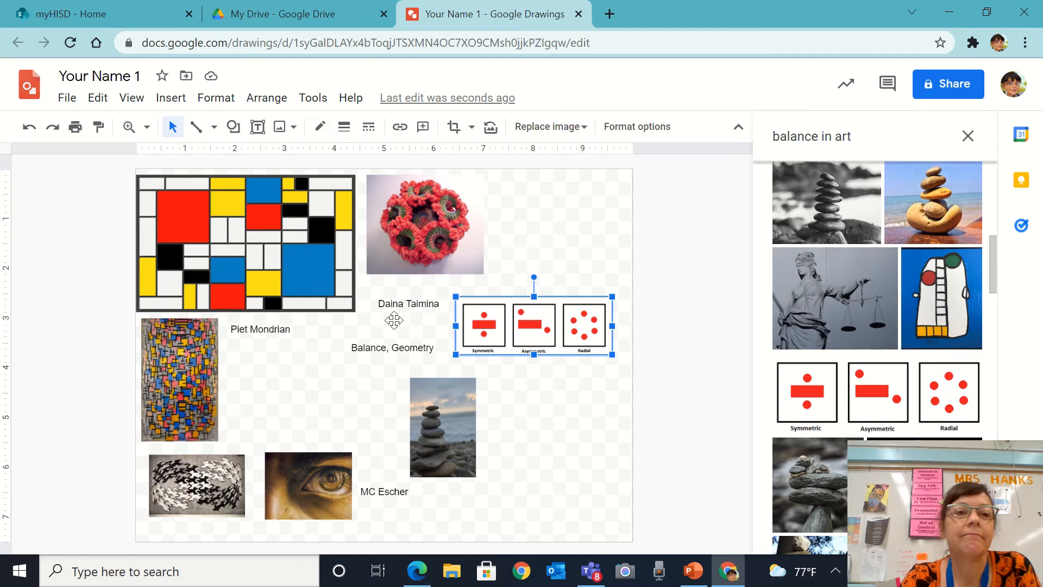
pyautogui.moveTo(119, 551)
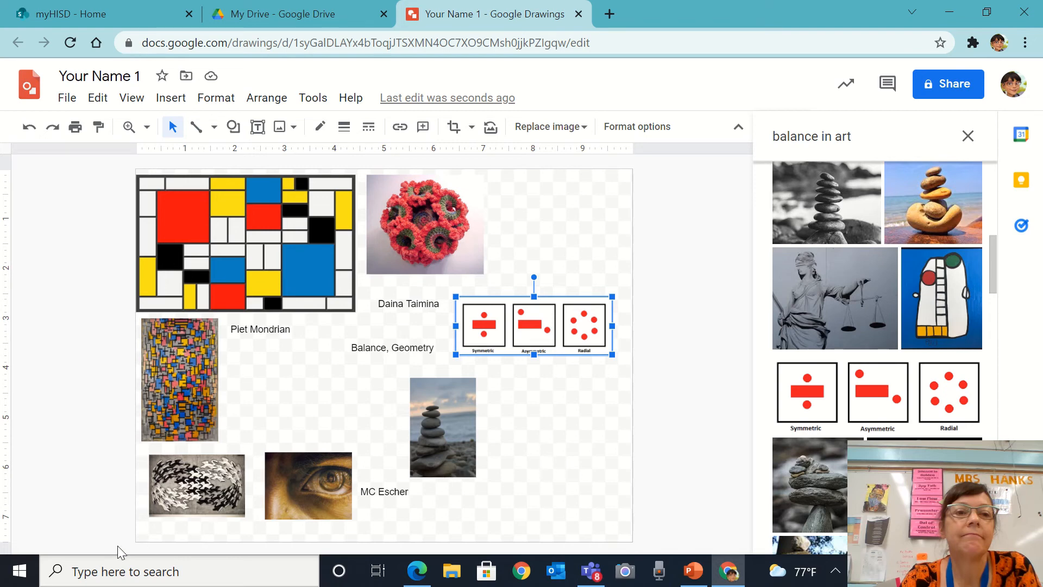
pyautogui.moveTo(532, 489)
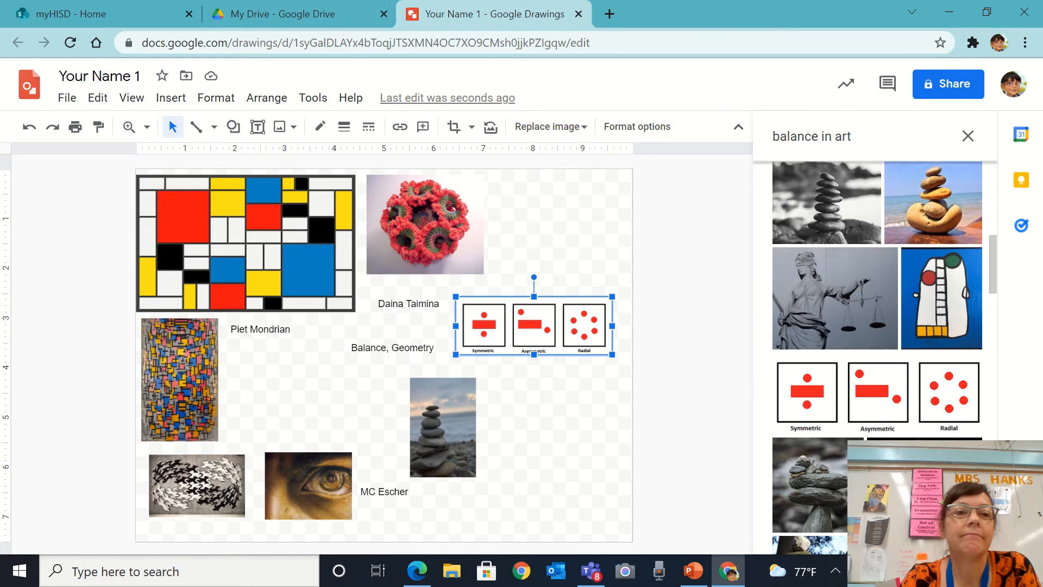
# - Set General access so anyone with the link can view, and copy the shareable link
pyautogui.click(948, 83)
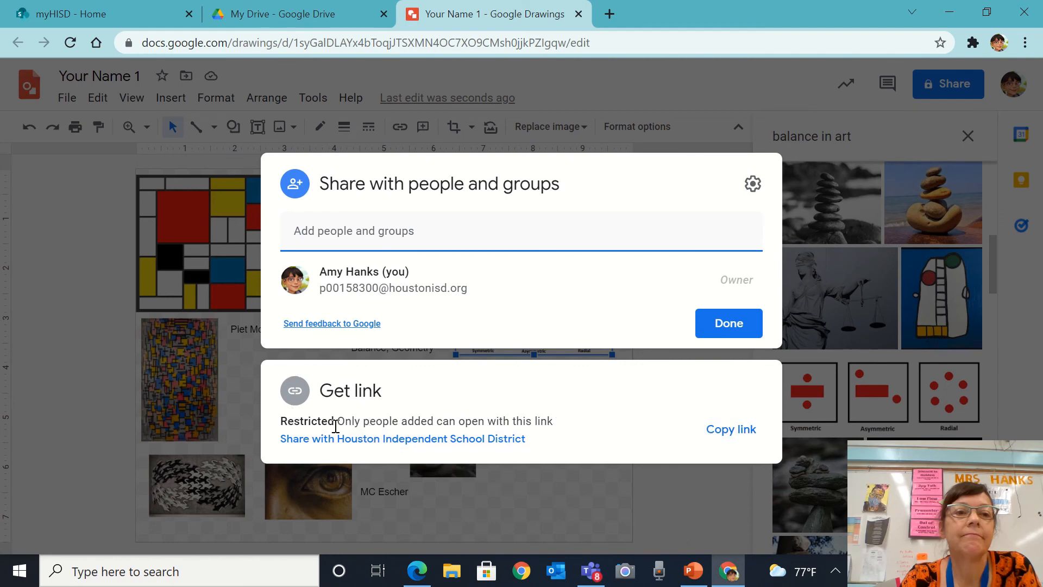
pyautogui.click(402, 438)
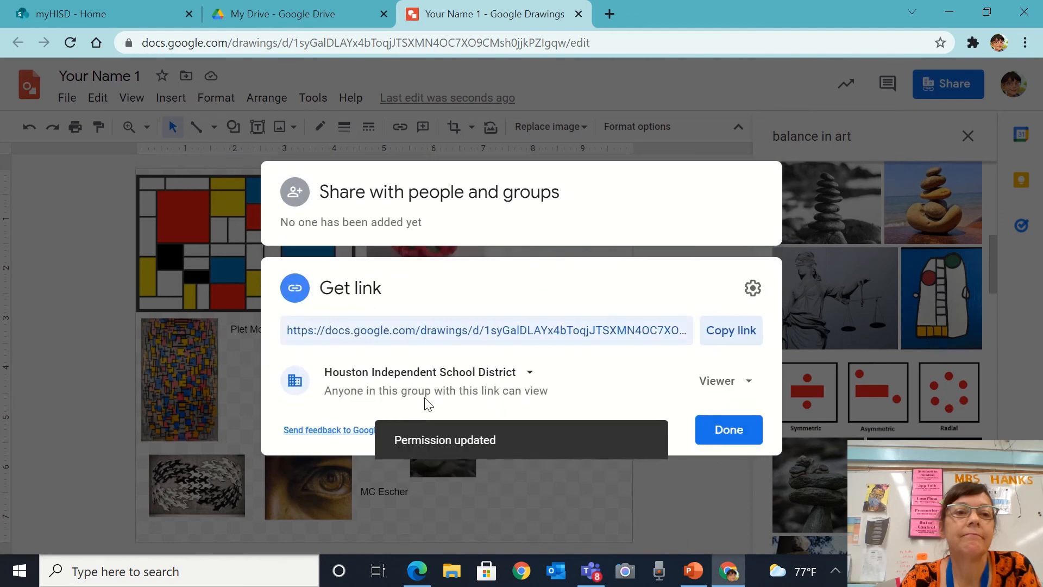
pyautogui.click(425, 371)
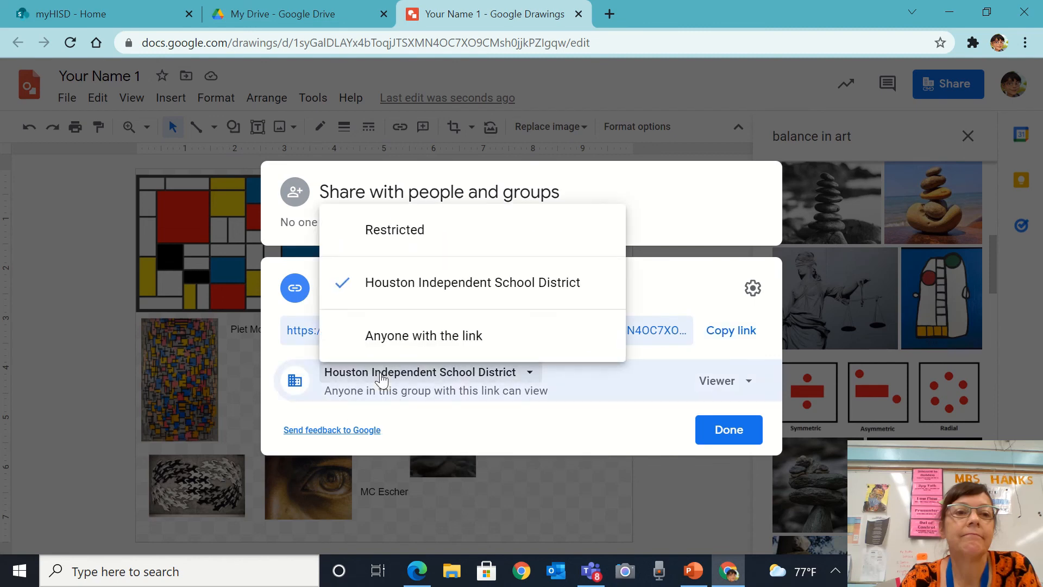
pyautogui.click(422, 335)
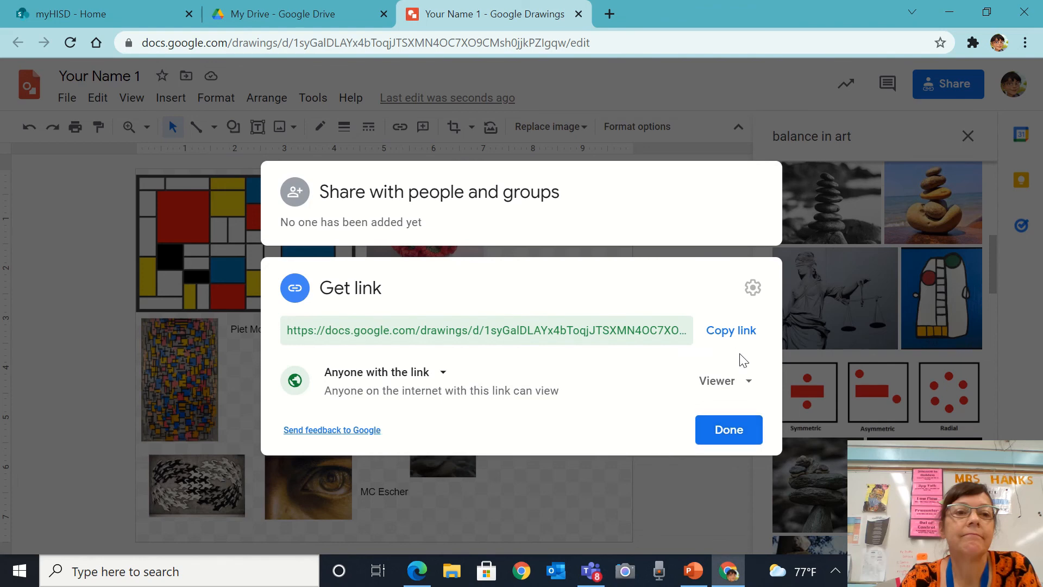
pyautogui.click(730, 331)
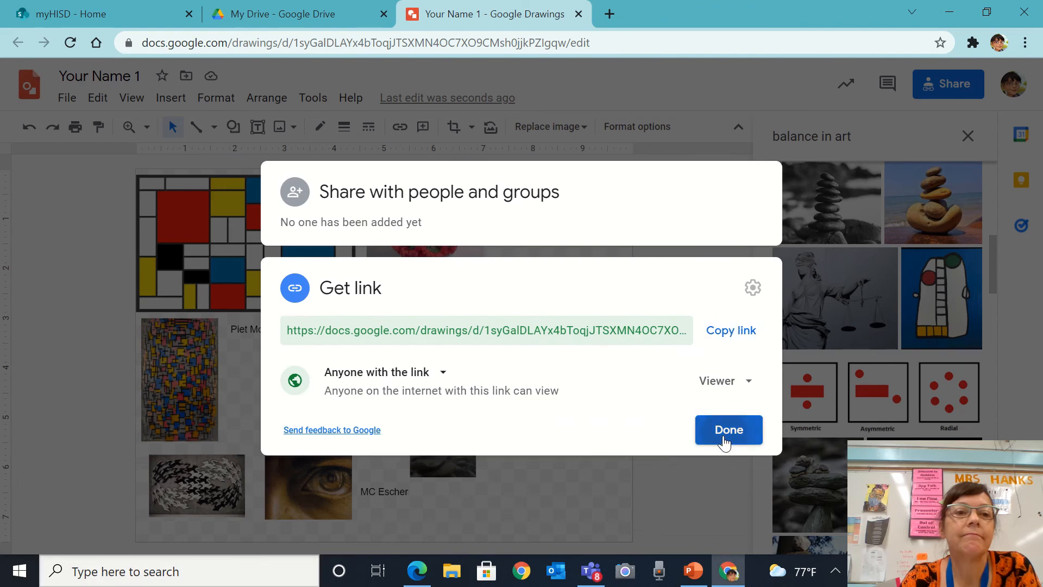
pyautogui.click(728, 429)
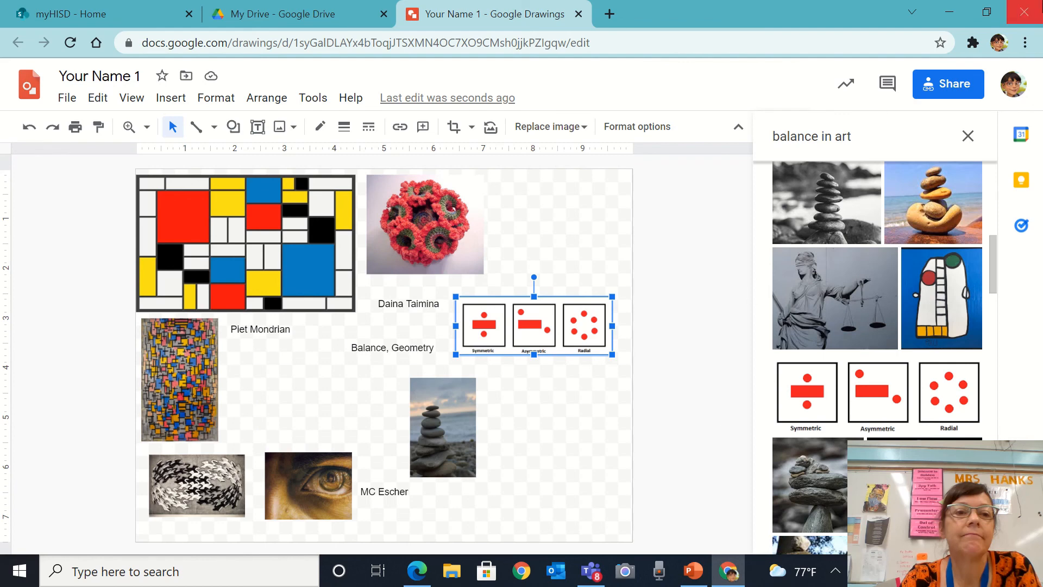